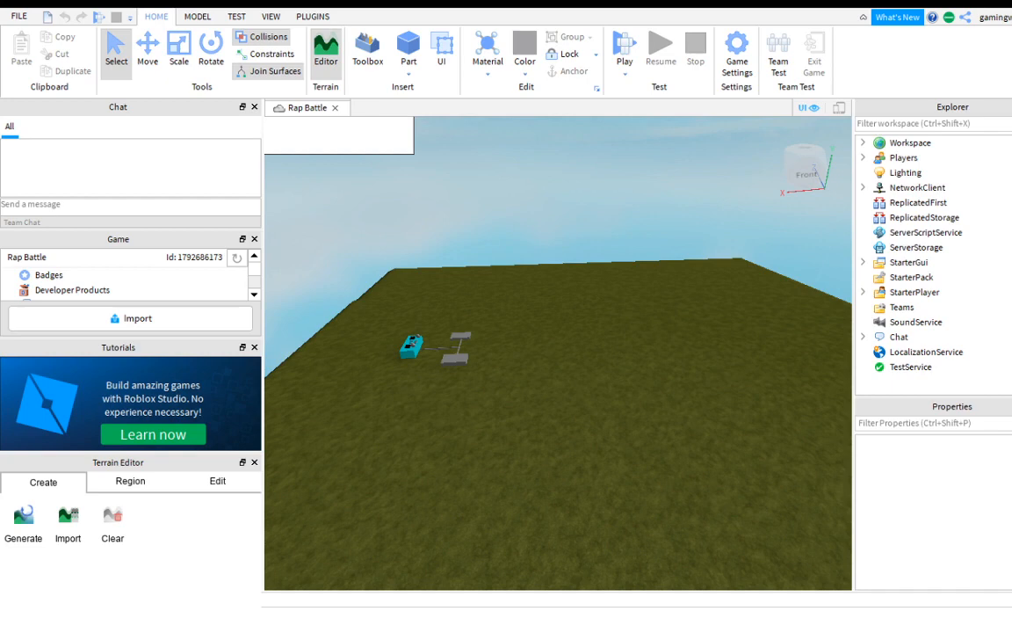
{"action": "mouse_move", "coordinate": [577, 337]}
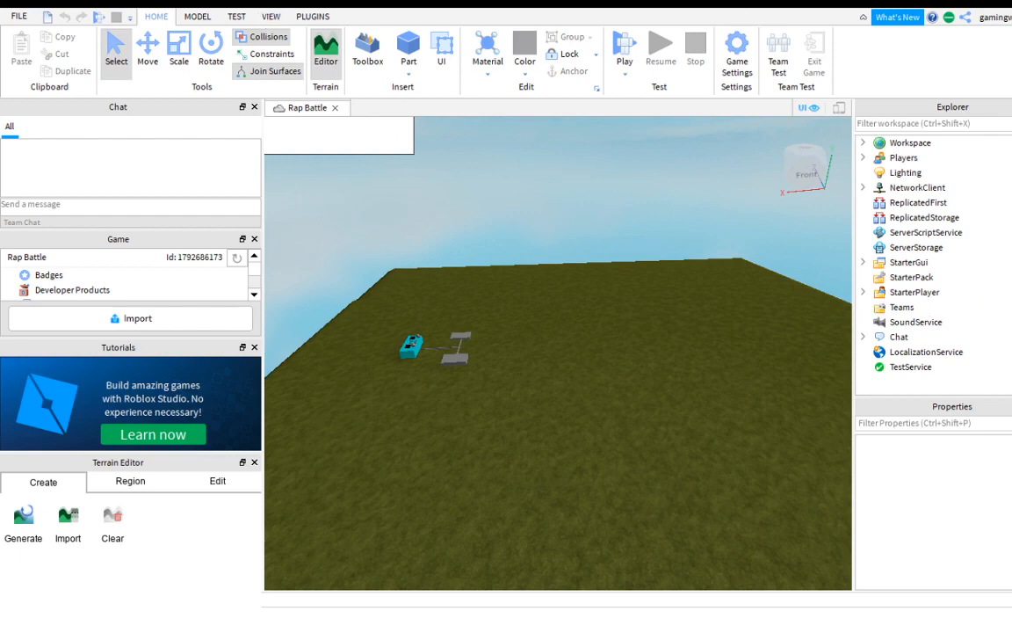
{"action": "mouse_move", "coordinate": [531, 123]}
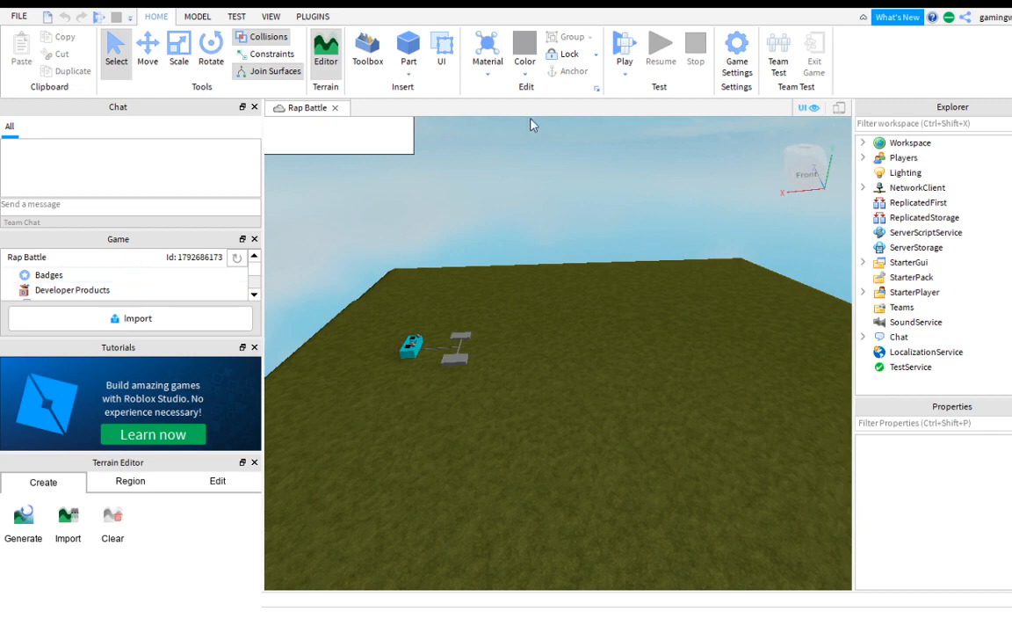
{"action": "mouse_move", "coordinate": [309, 290]}
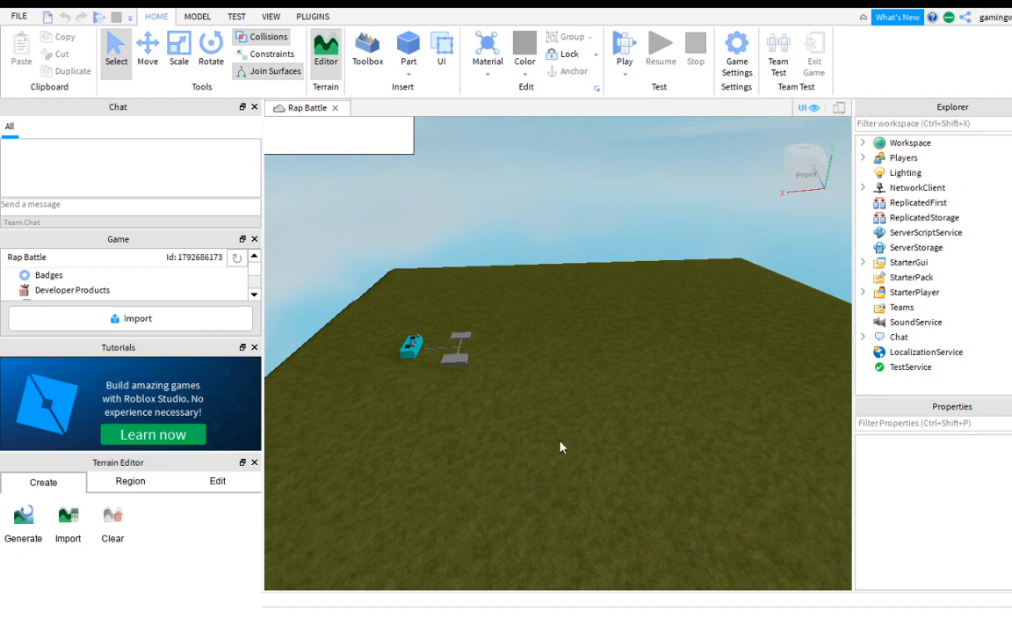
{"action": "mouse_move", "coordinate": [147, 51]}
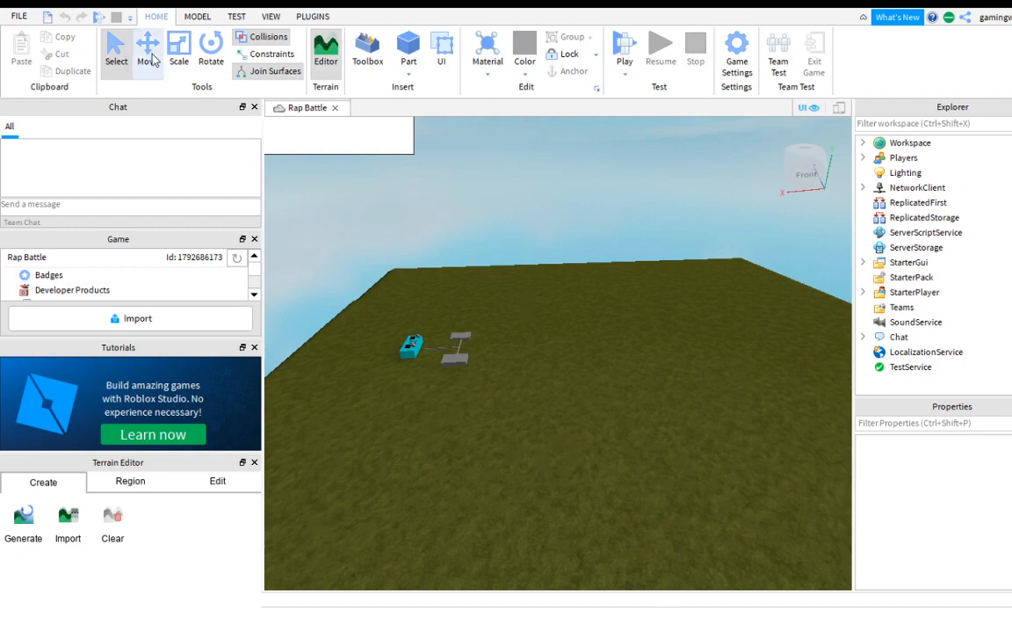
- Expand Workspace in the Explorer to list Adonis_Loader, the Parts and the Wedge
{"action": "left_click", "coordinate": [147, 49]}
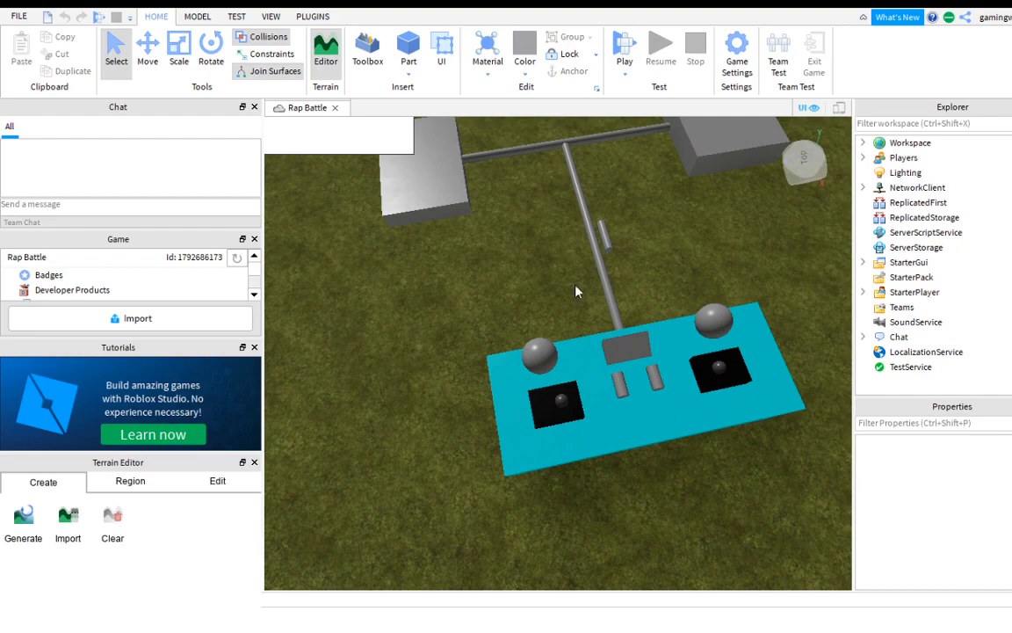
{"action": "mouse_move", "coordinate": [186, 161]}
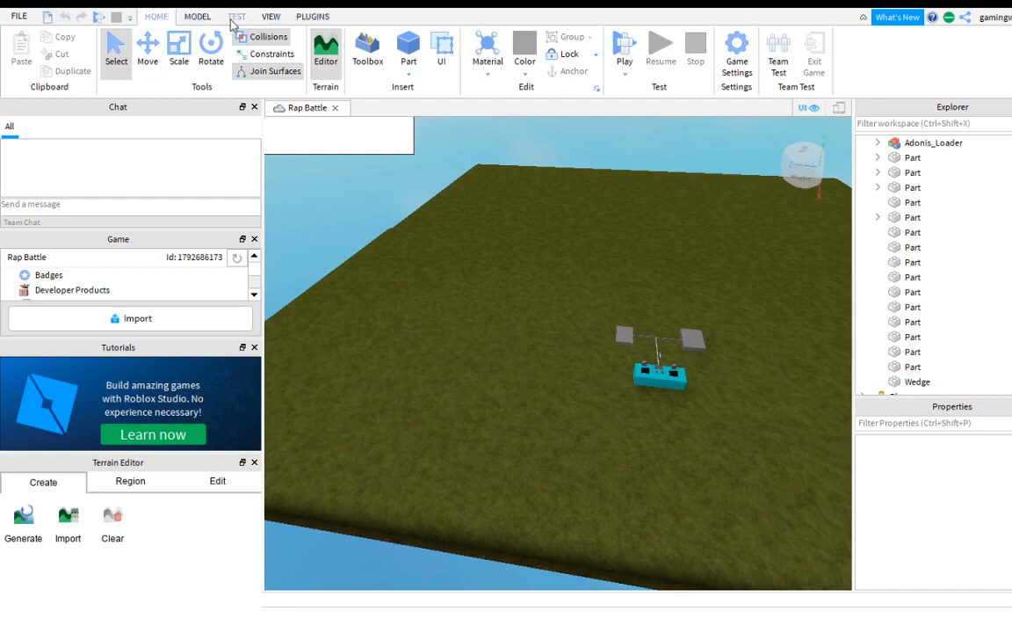
- Switch the ribbon to the View options where Team Create is available
{"action": "left_click", "coordinate": [270, 16]}
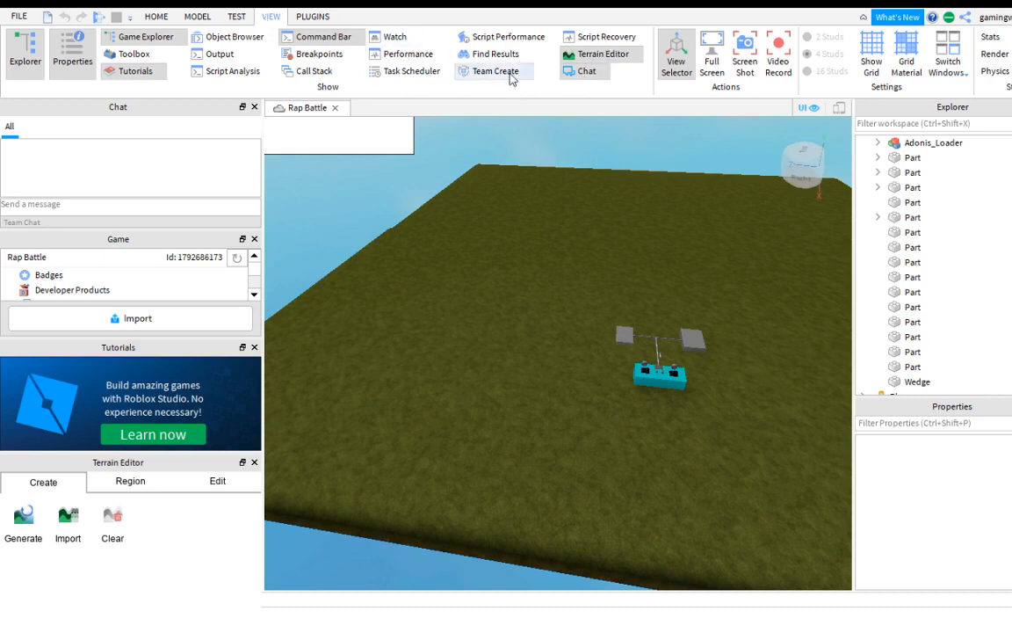
{"action": "left_click", "coordinate": [494, 70]}
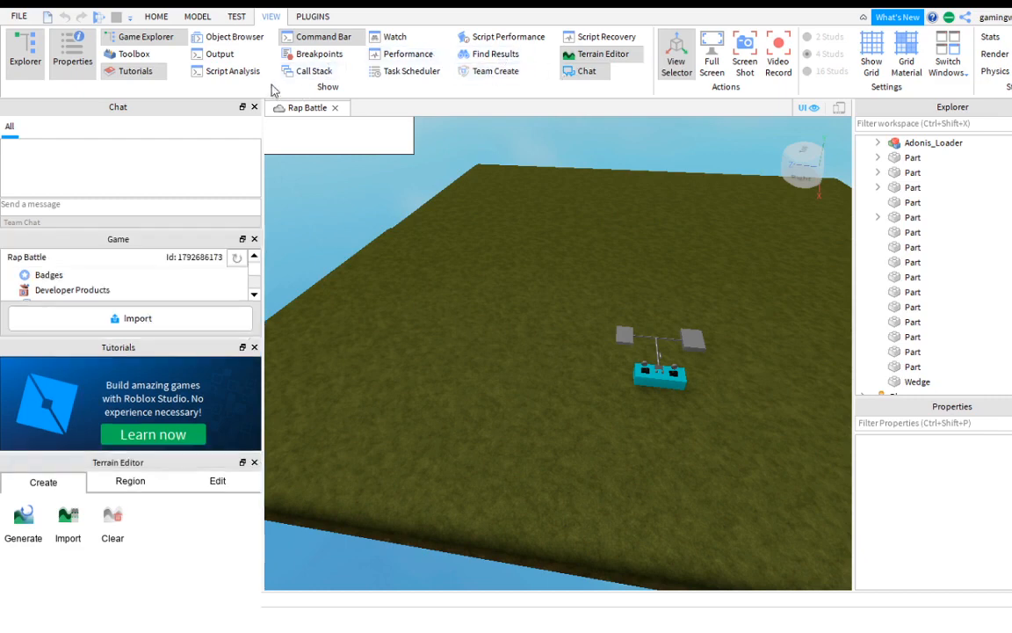
{"action": "left_click", "coordinate": [156, 16]}
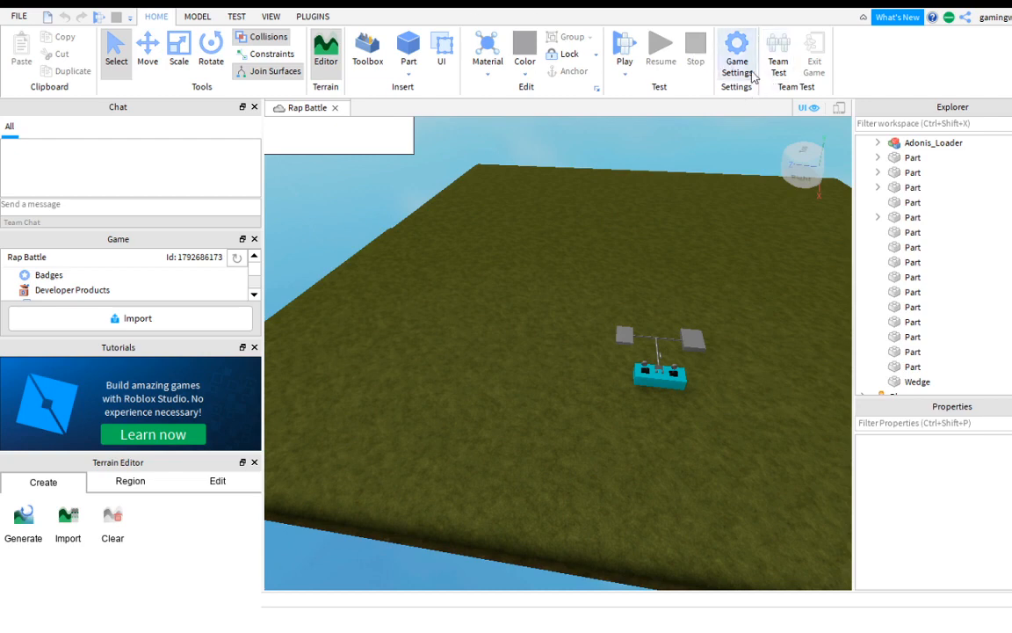
{"action": "mouse_move", "coordinate": [731, 69]}
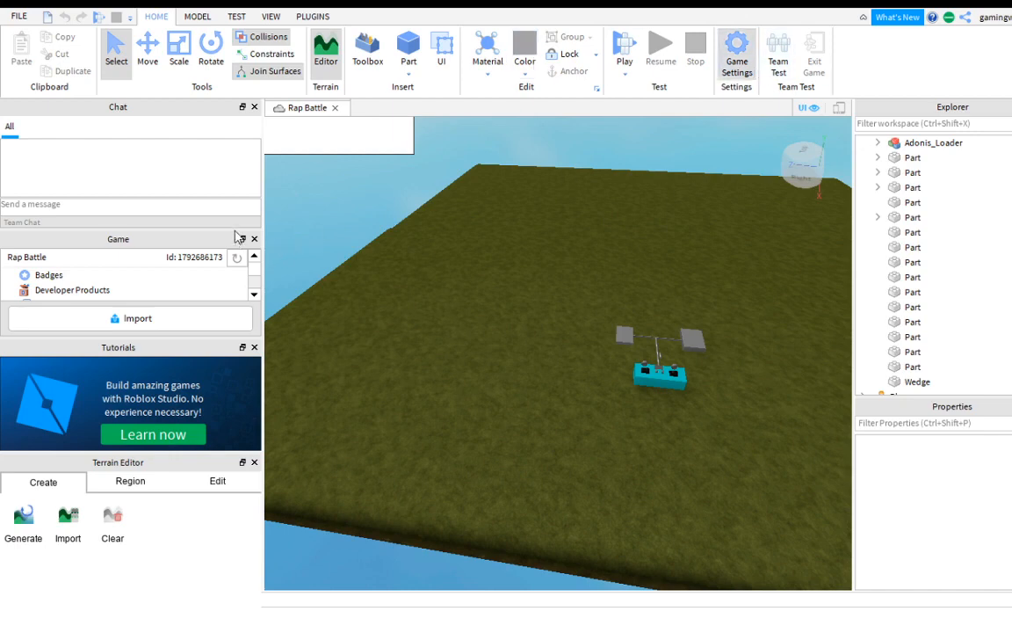
{"action": "mouse_move", "coordinate": [236, 263]}
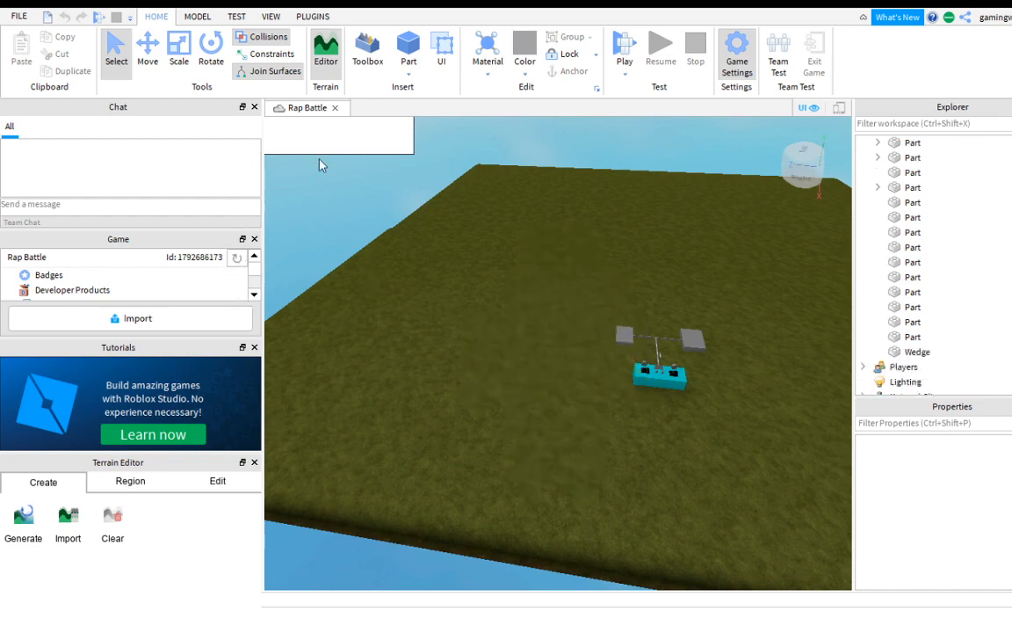
{"action": "mouse_move", "coordinate": [279, 214]}
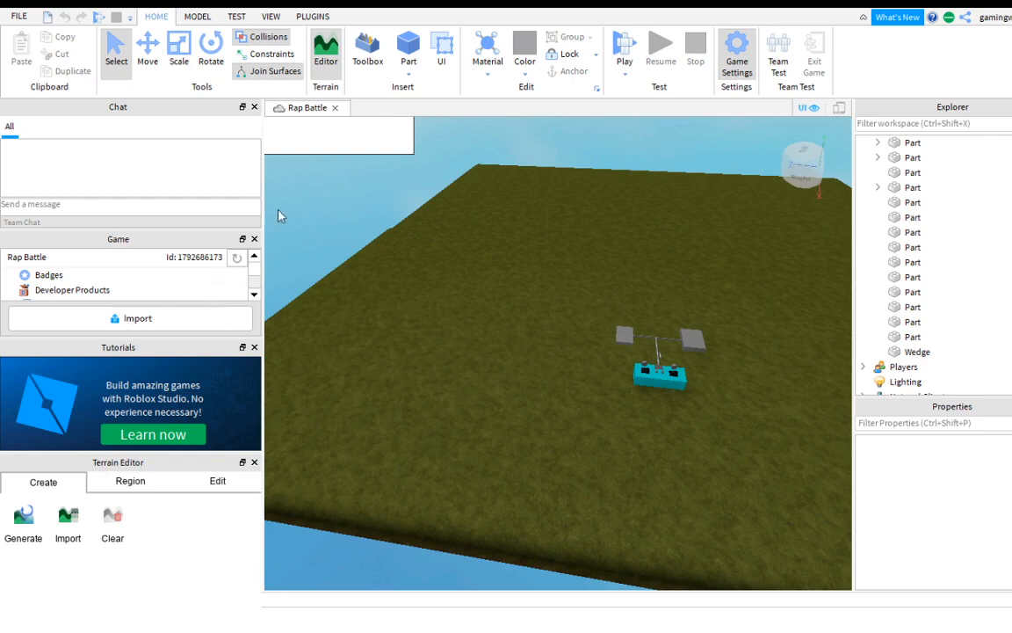
{"action": "mouse_move", "coordinate": [413, 157]}
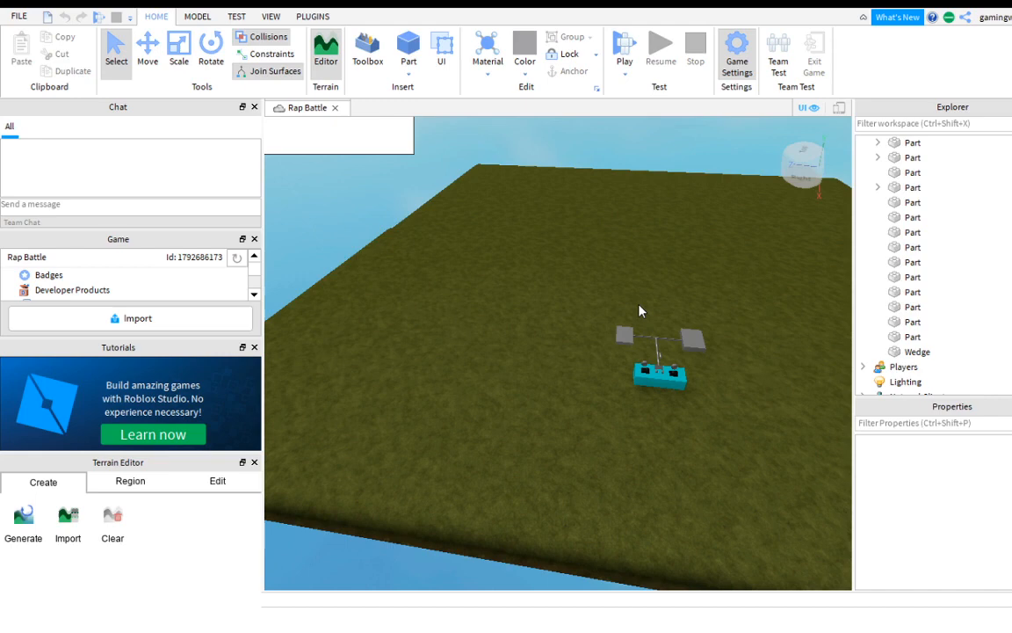
{"action": "mouse_move", "coordinate": [777, 418]}
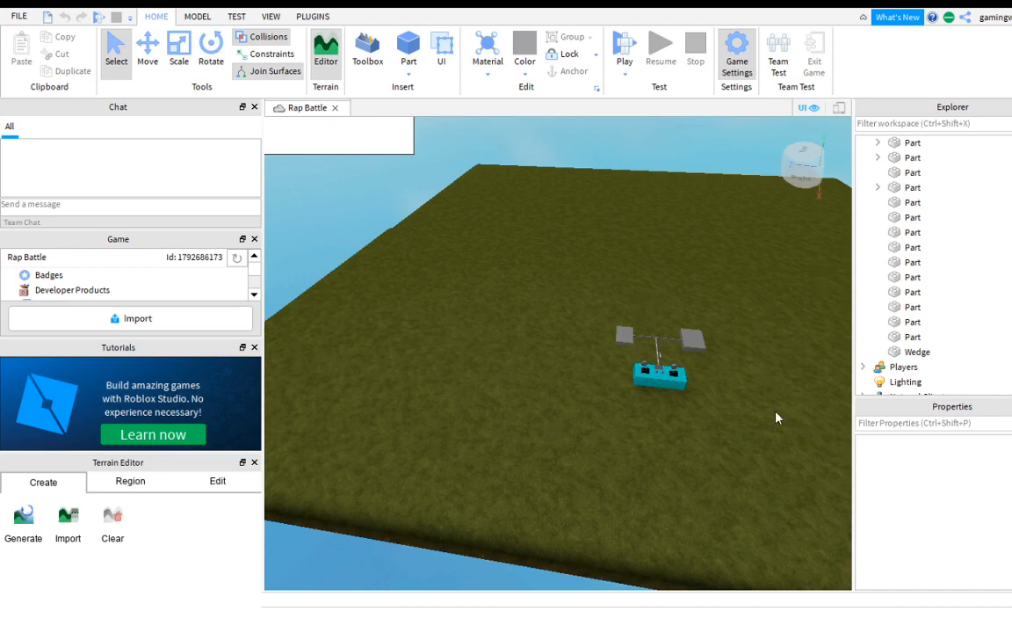
{"action": "mouse_move", "coordinate": [689, 360]}
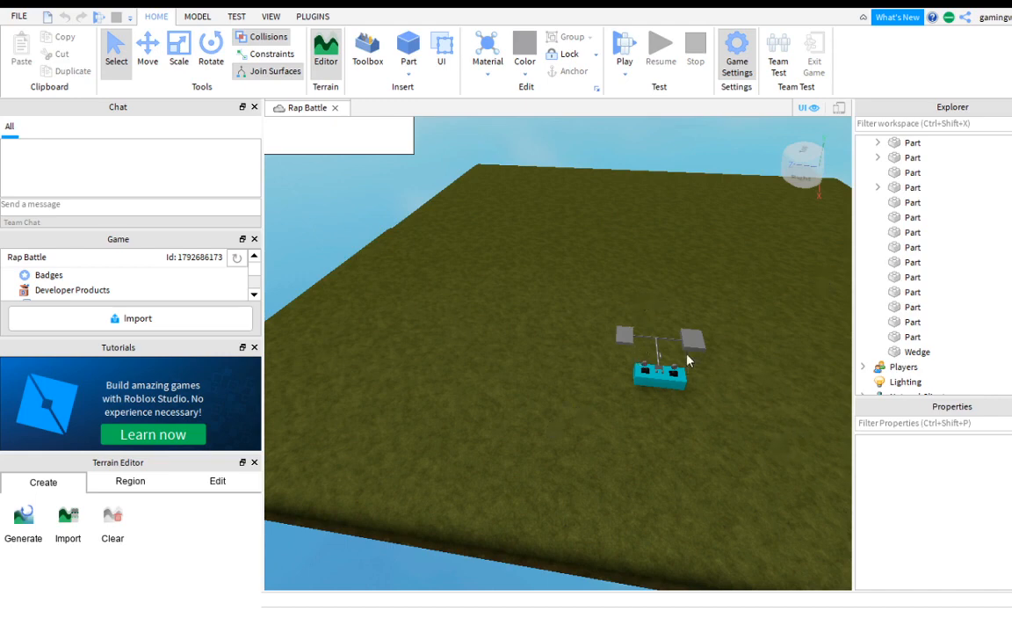
{"action": "mouse_move", "coordinate": [808, 416]}
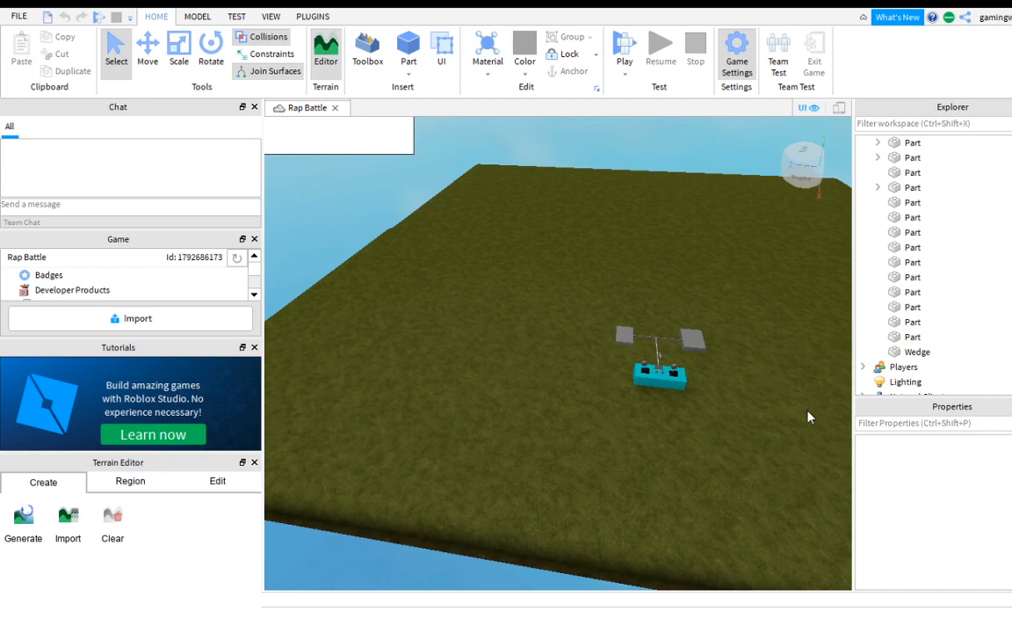
{"action": "mouse_move", "coordinate": [502, 394]}
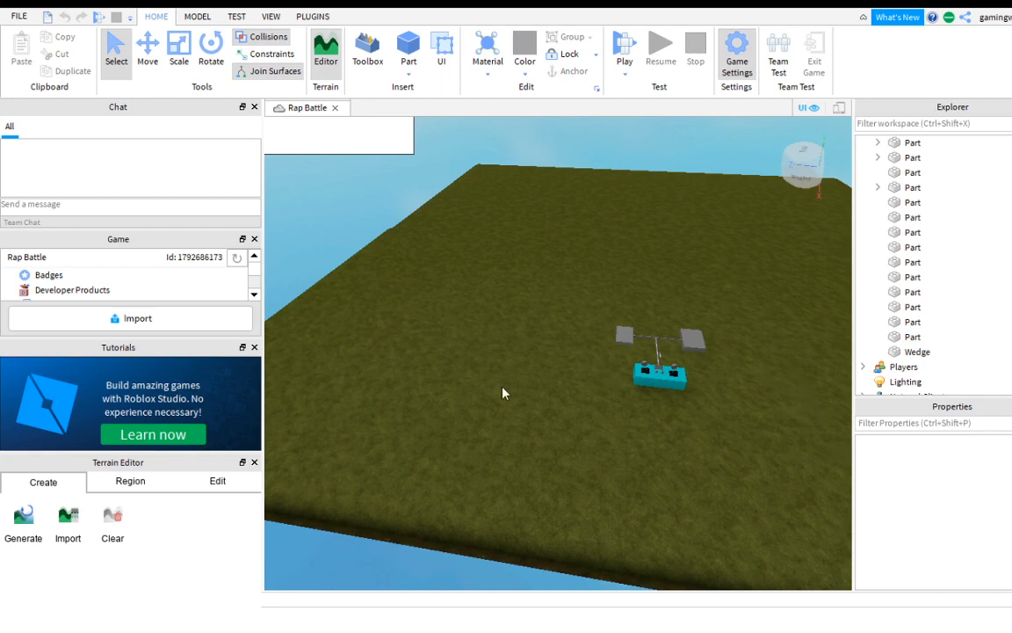
{"action": "mouse_move", "coordinate": [446, 485]}
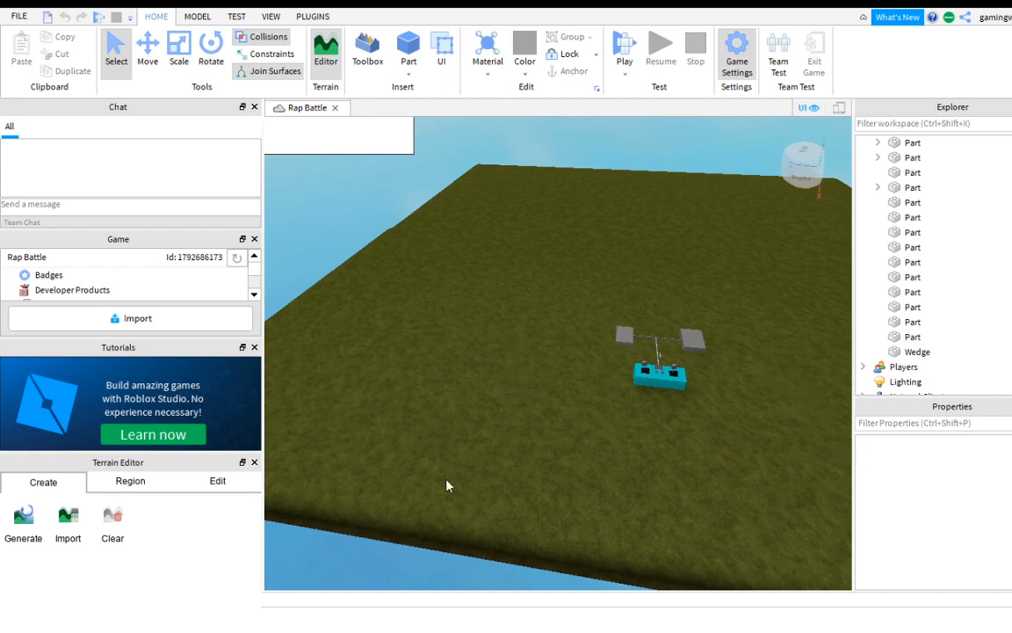
{"action": "mouse_move", "coordinate": [841, 490]}
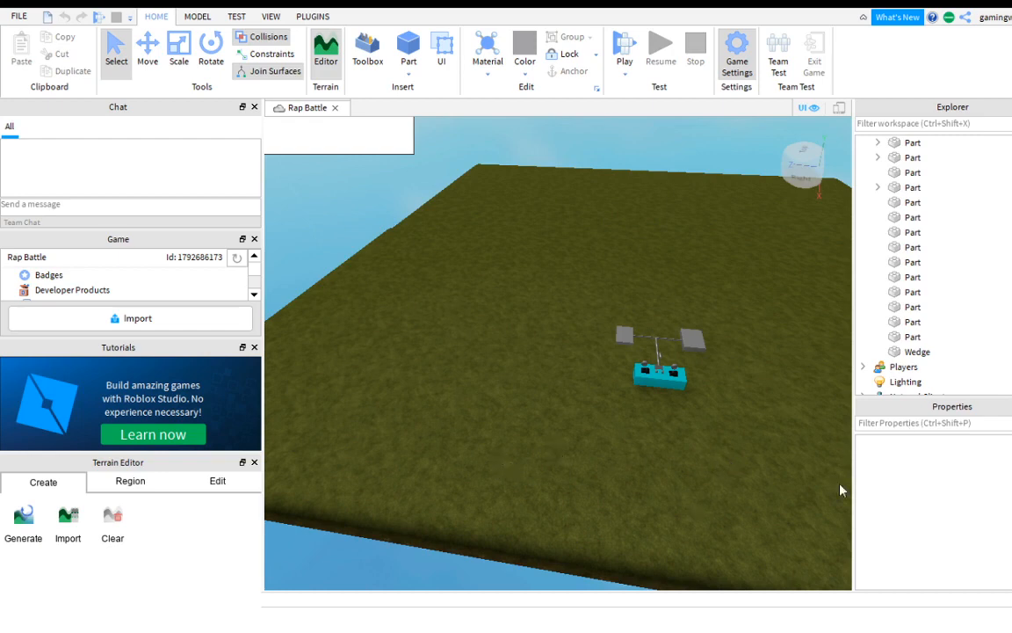
{"action": "mouse_move", "coordinate": [770, 443]}
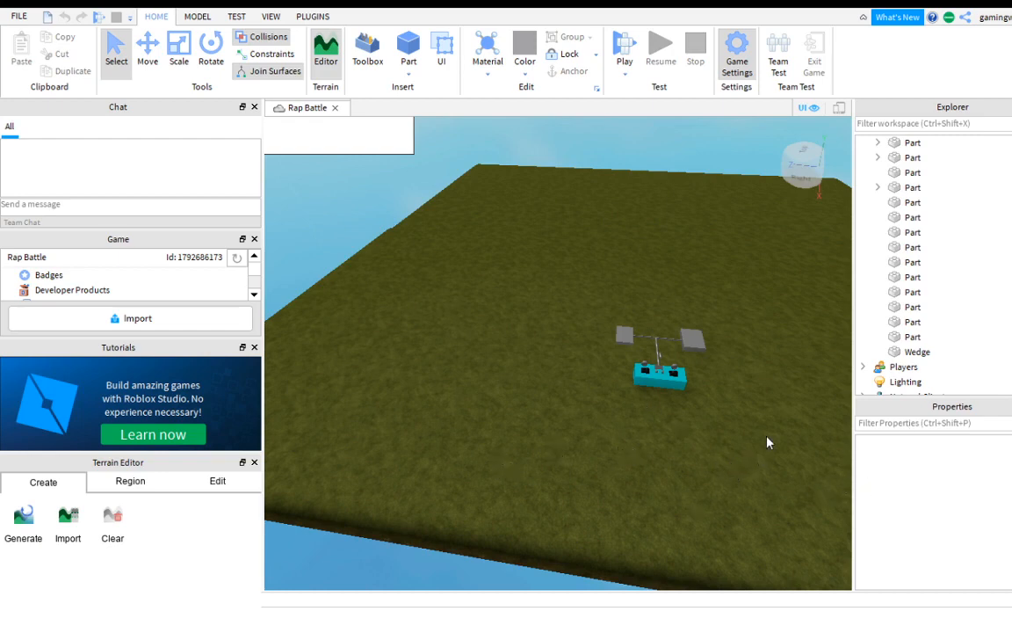
{"action": "mouse_move", "coordinate": [496, 115]}
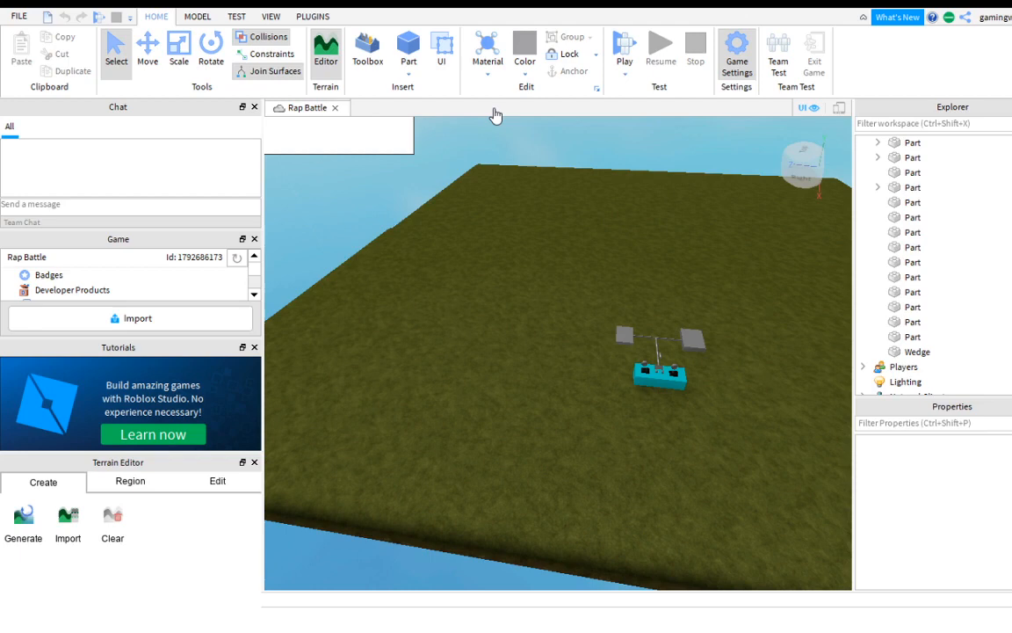
{"action": "mouse_move", "coordinate": [348, 323]}
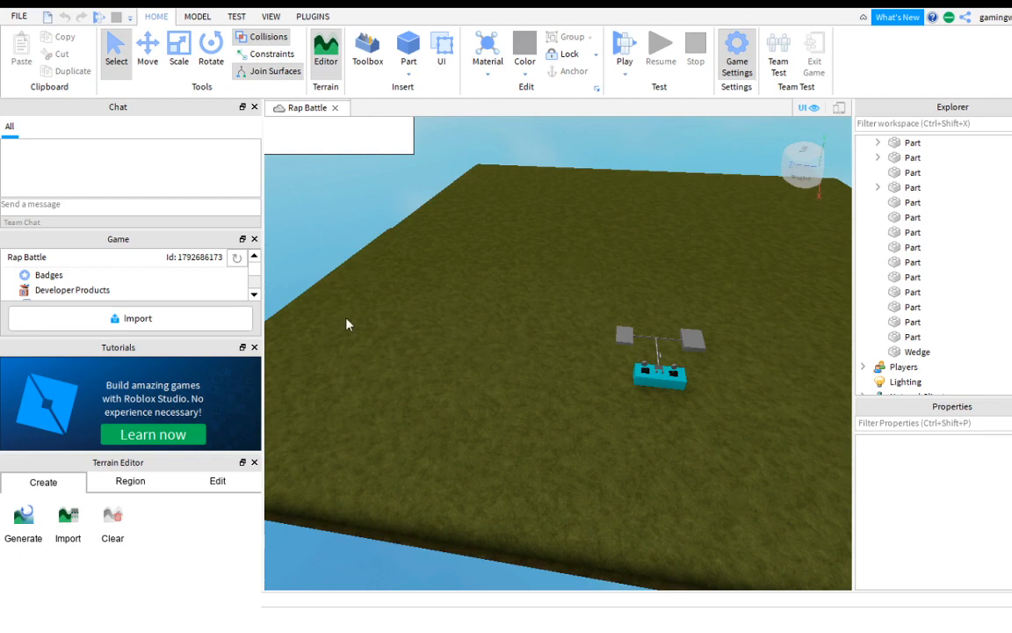
{"action": "mouse_move", "coordinate": [244, 155]}
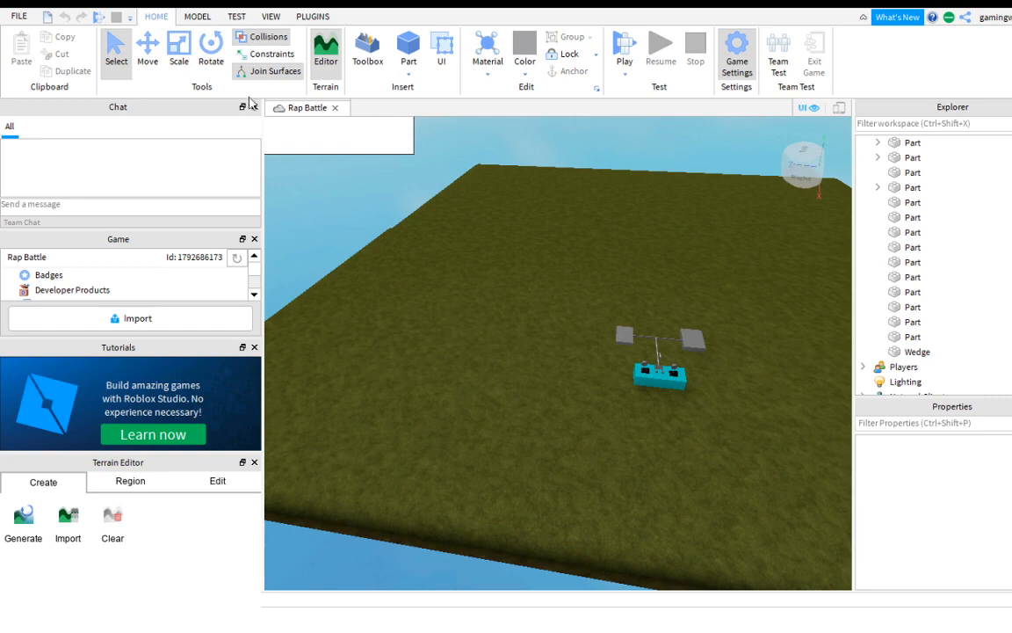
{"action": "mouse_move", "coordinate": [292, 186]}
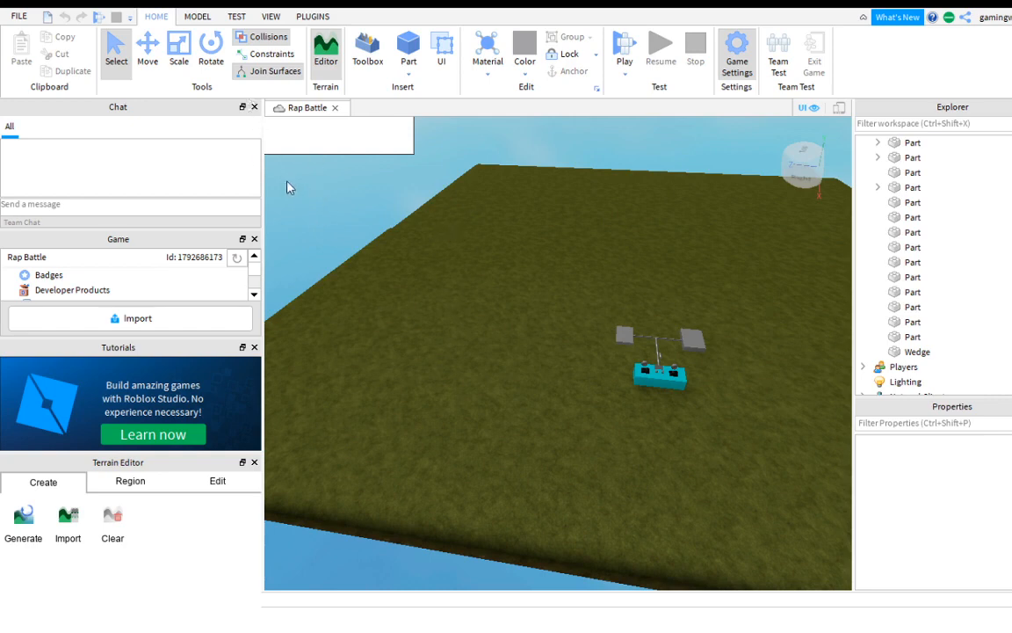
{"action": "mouse_move", "coordinate": [432, 220]}
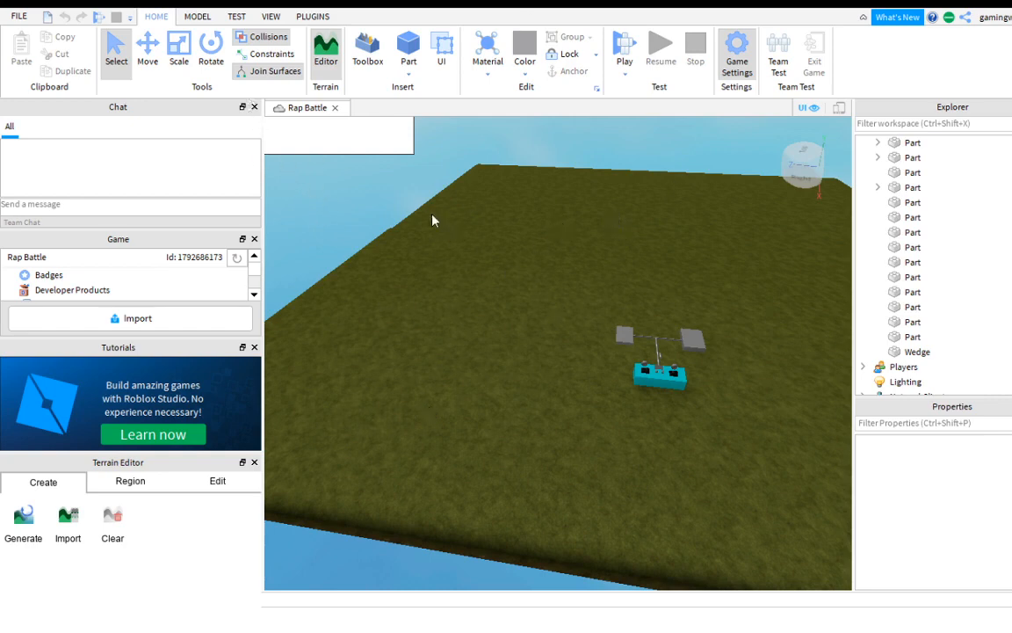
{"action": "mouse_move", "coordinate": [471, 413]}
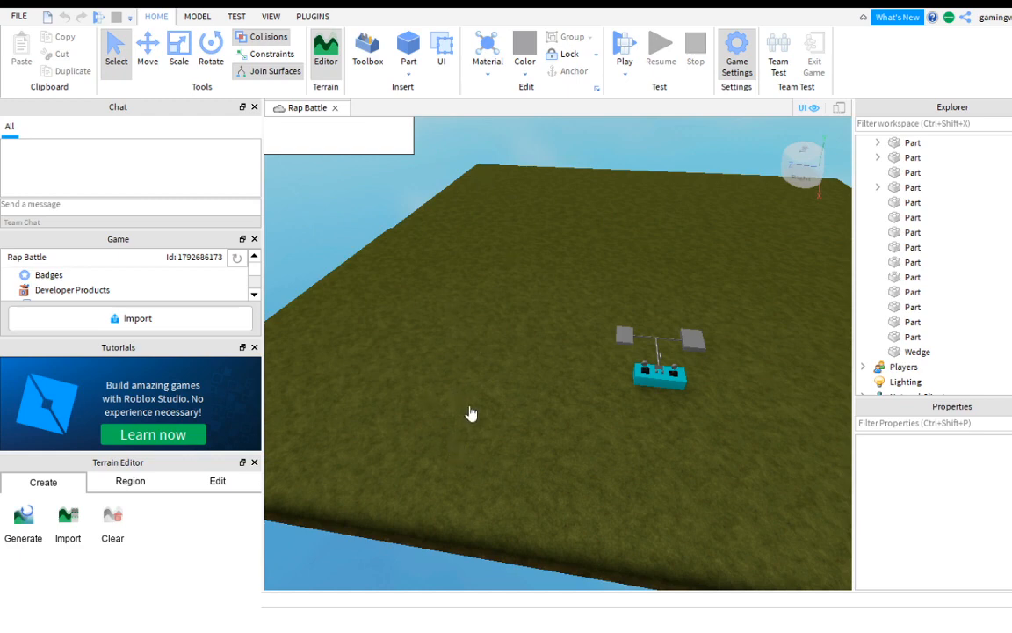
{"action": "mouse_move", "coordinate": [434, 411]}
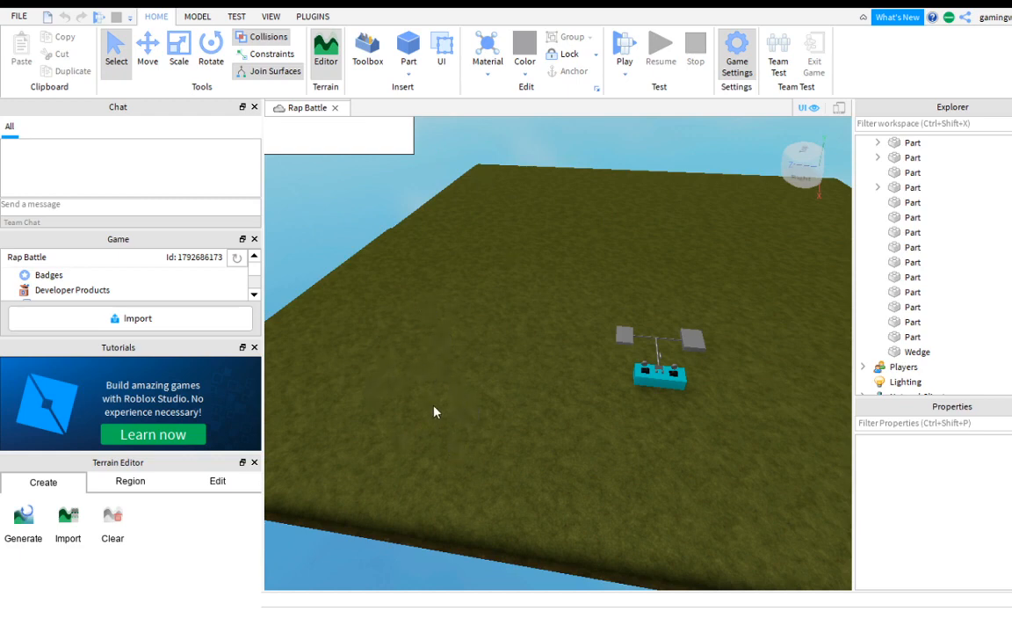
{"action": "mouse_move", "coordinate": [513, 400]}
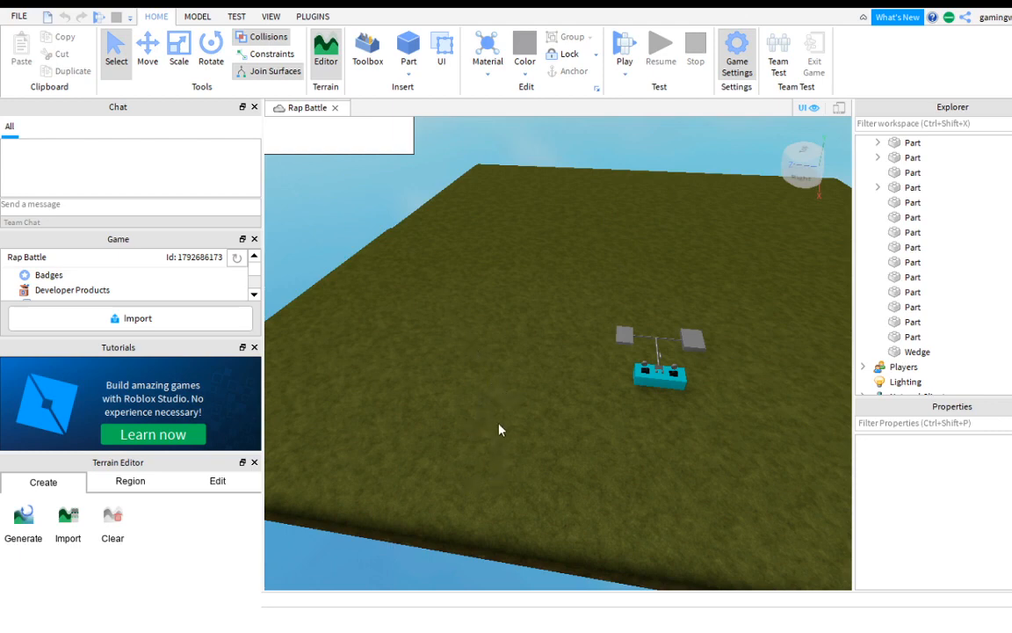
{"action": "mouse_move", "coordinate": [517, 432]}
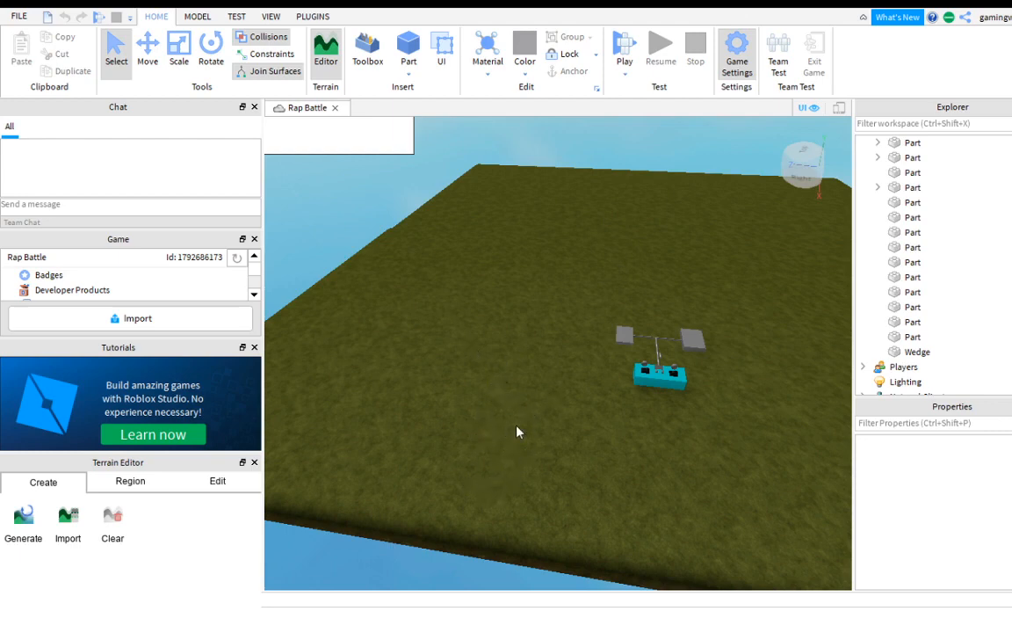
{"action": "mouse_move", "coordinate": [506, 443]}
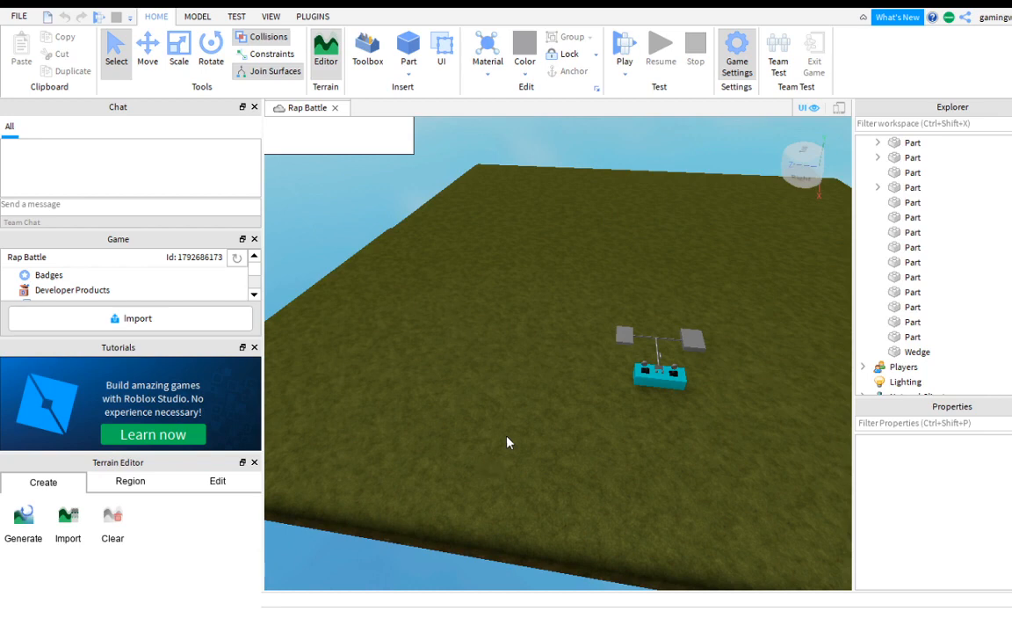
{"action": "mouse_move", "coordinate": [647, 411]}
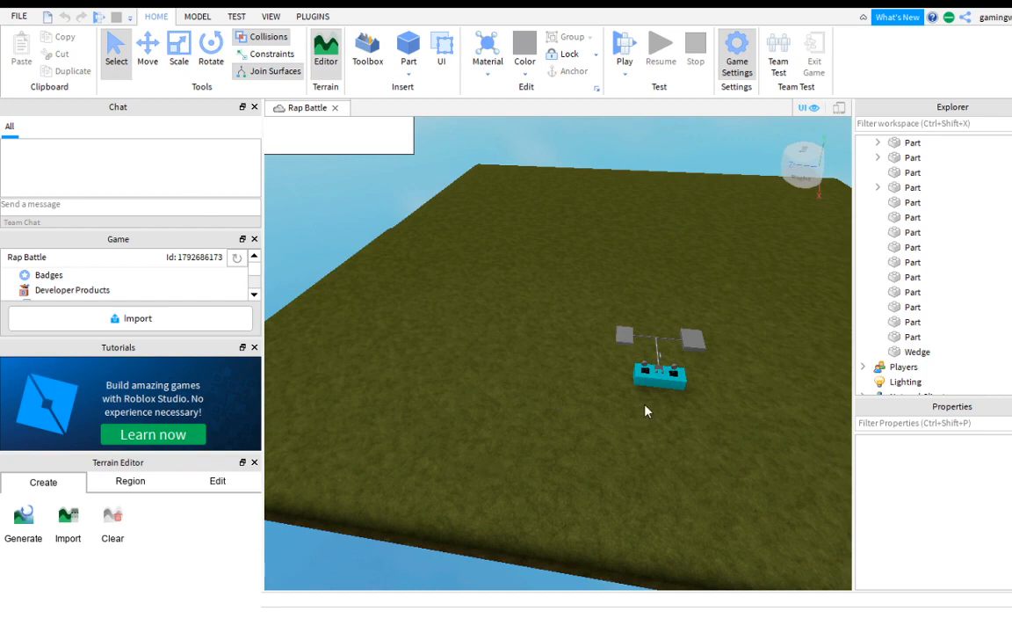
{"action": "mouse_move", "coordinate": [527, 345]}
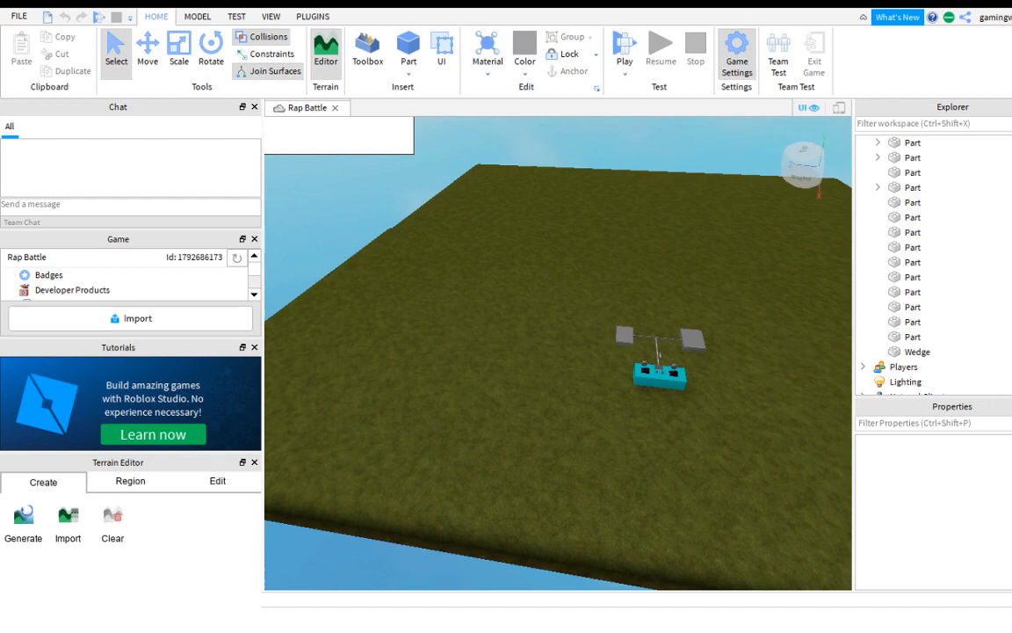
{"action": "mouse_move", "coordinate": [587, 573]}
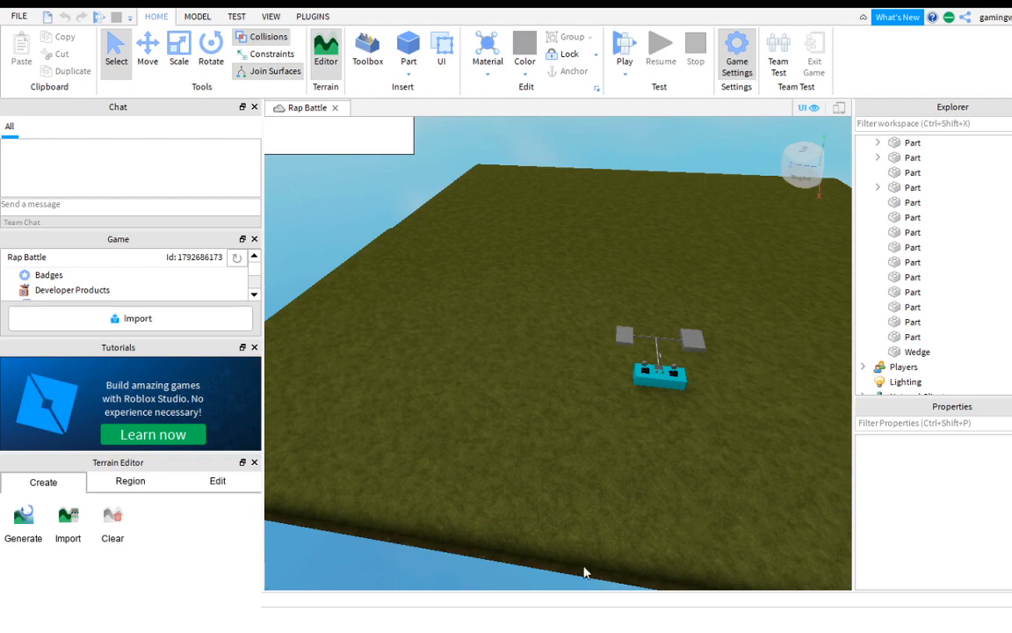
{"action": "mouse_move", "coordinate": [727, 552]}
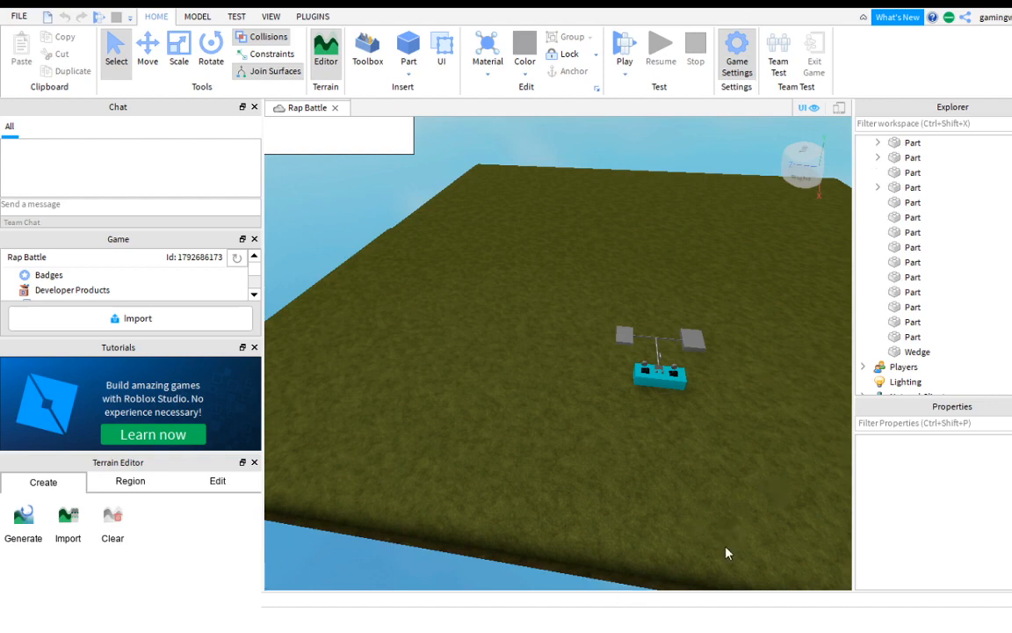
{"action": "mouse_move", "coordinate": [710, 533]}
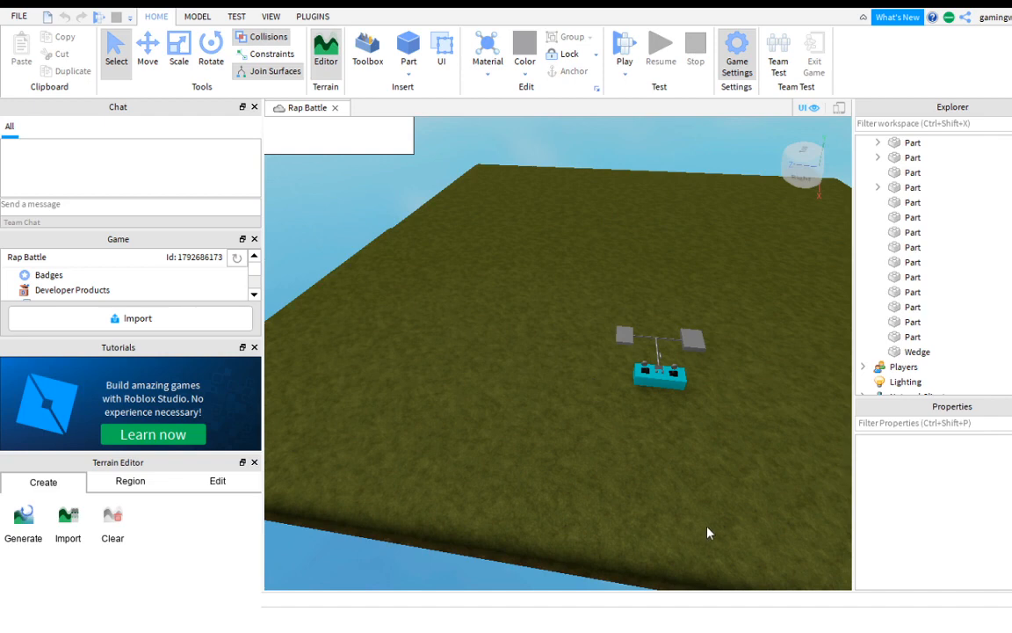
{"action": "mouse_move", "coordinate": [583, 343]}
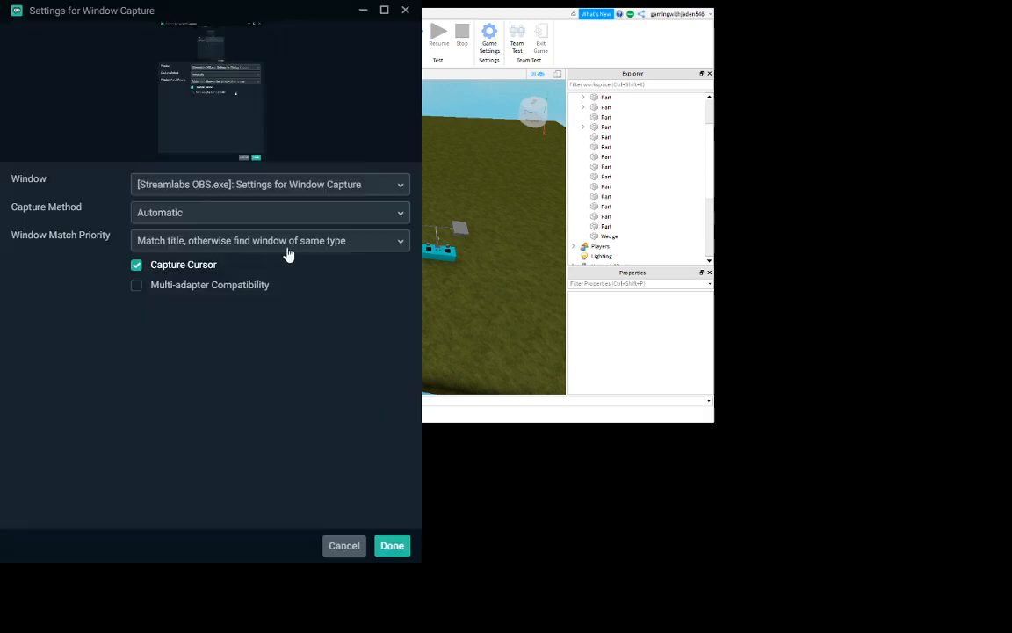
{"action": "left_click", "coordinate": [271, 185]}
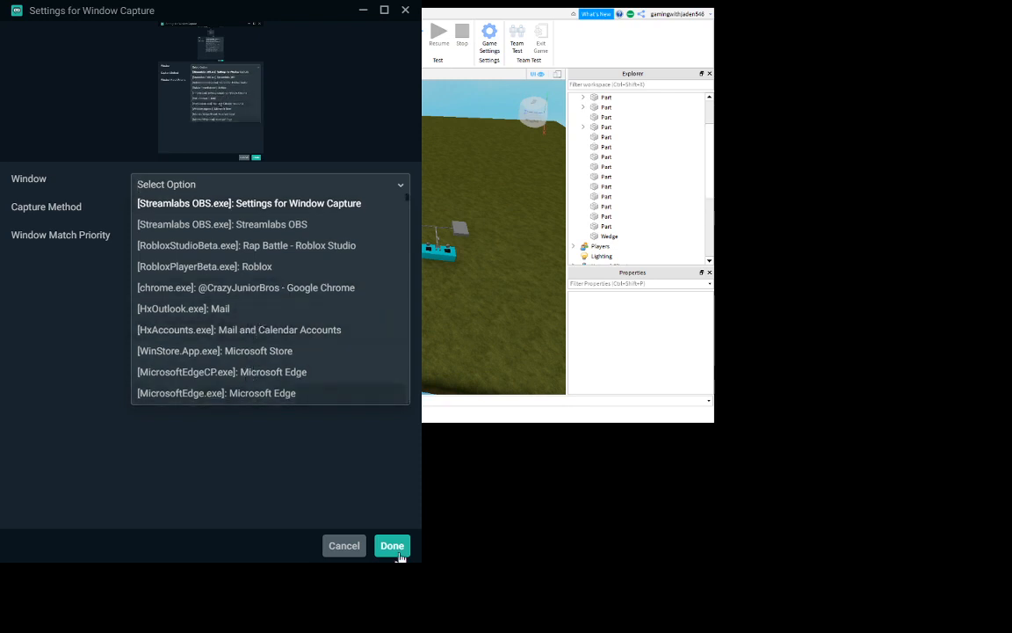
{"action": "left_click", "coordinate": [250, 204]}
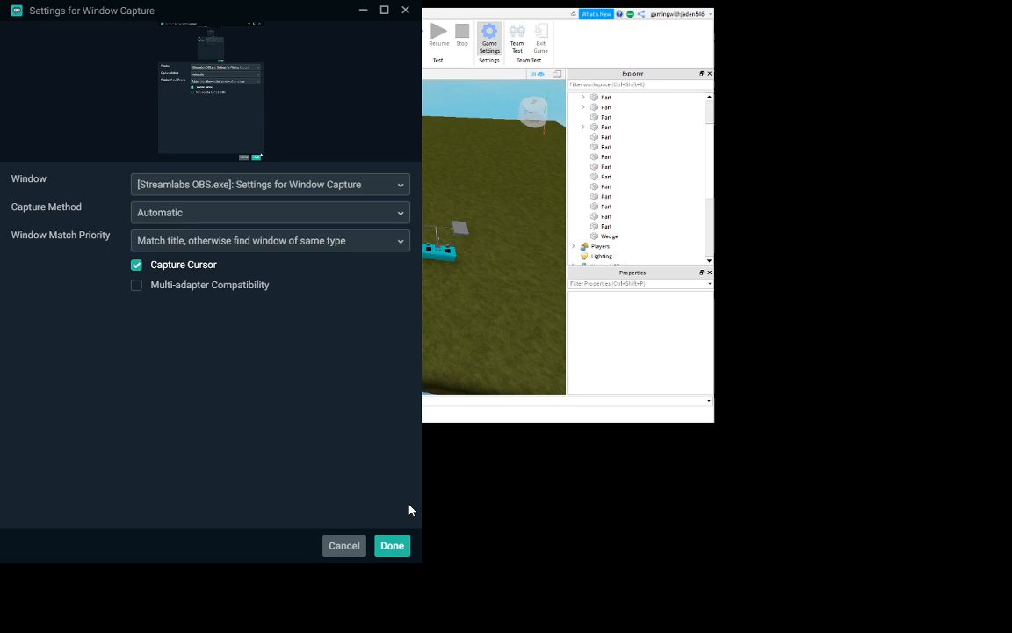
{"action": "left_click", "coordinate": [271, 185]}
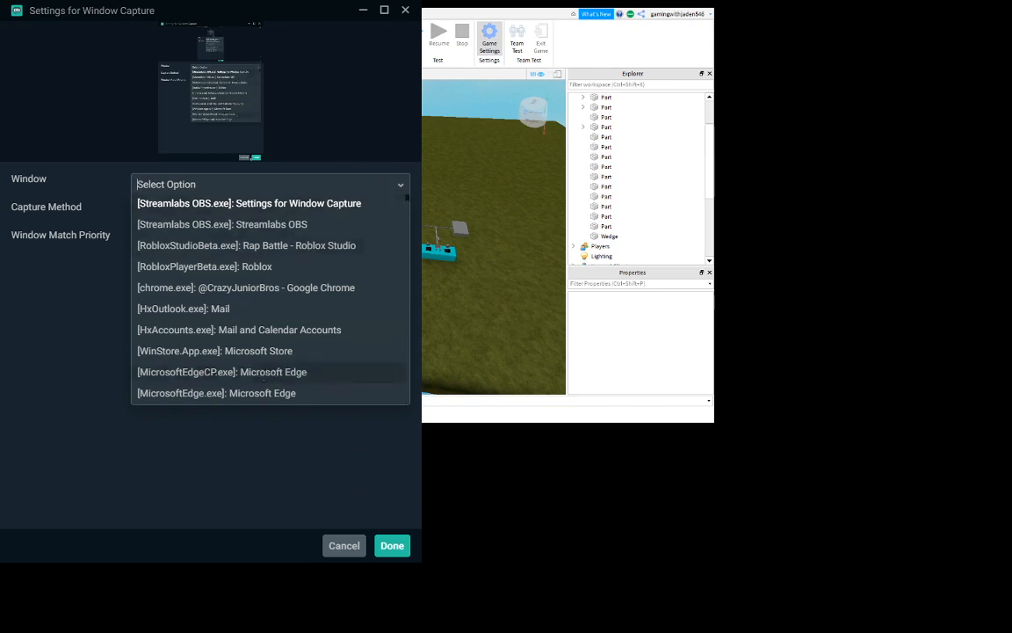
{"action": "left_click", "coordinate": [249, 203]}
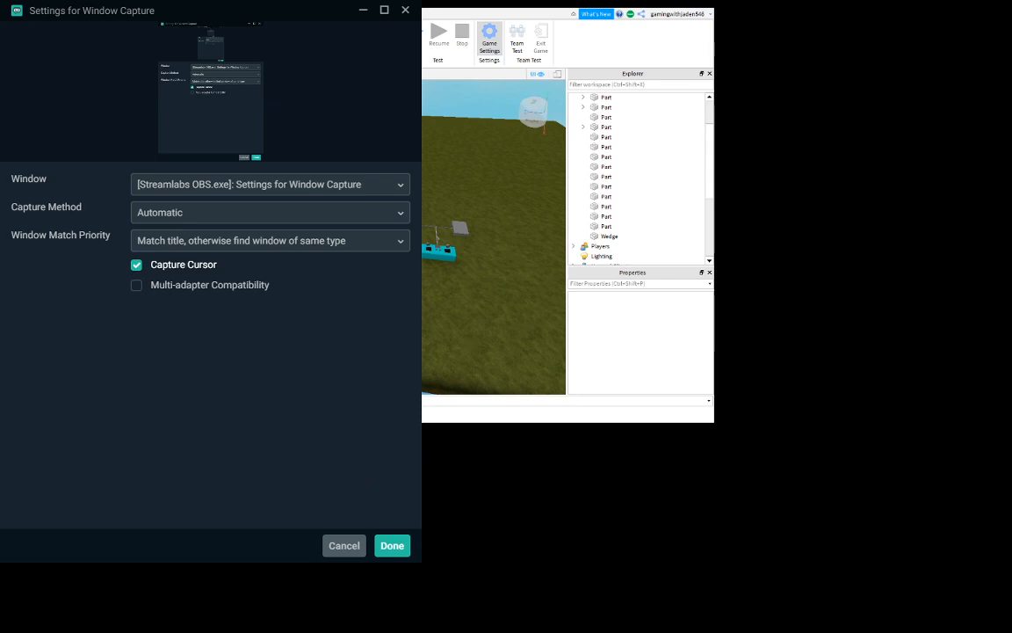
{"action": "mouse_move", "coordinate": [207, 200]}
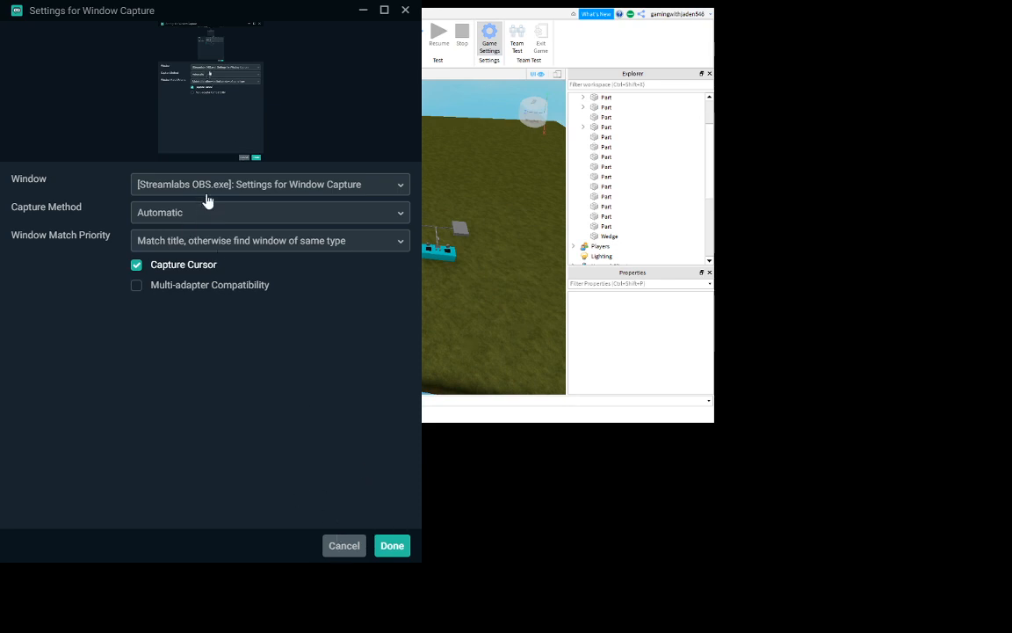
{"action": "left_click", "coordinate": [267, 184]}
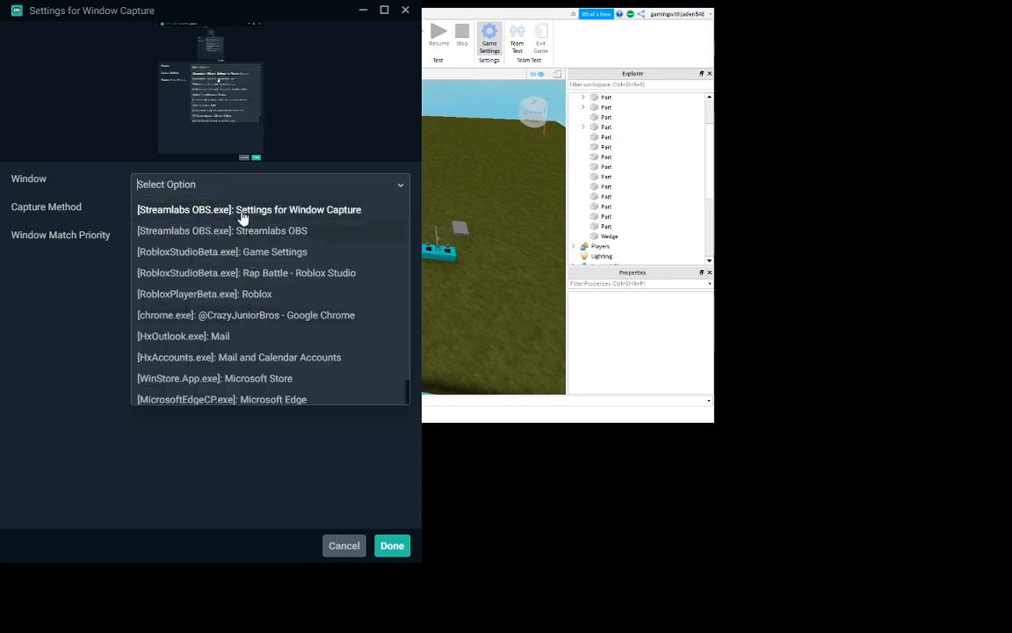
{"action": "left_click", "coordinate": [250, 209]}
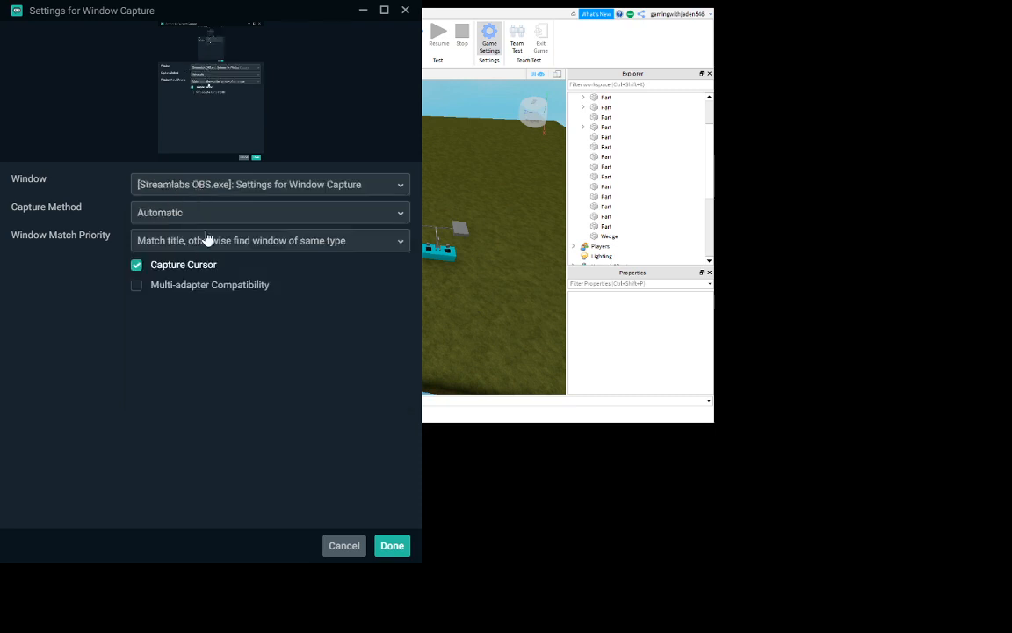
{"action": "left_click", "coordinate": [271, 239]}
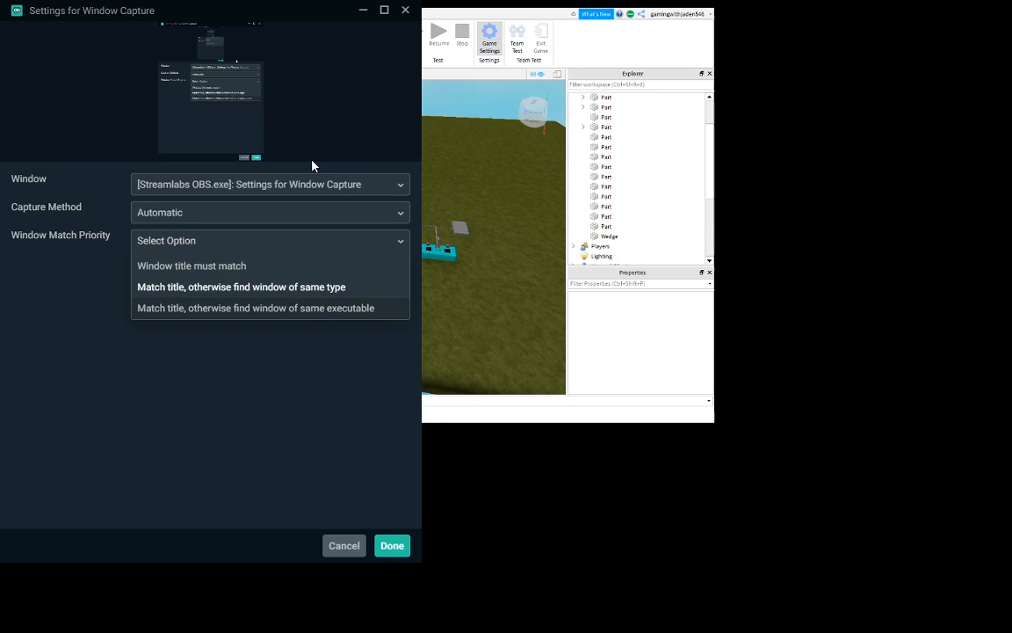
{"action": "left_click", "coordinate": [267, 184]}
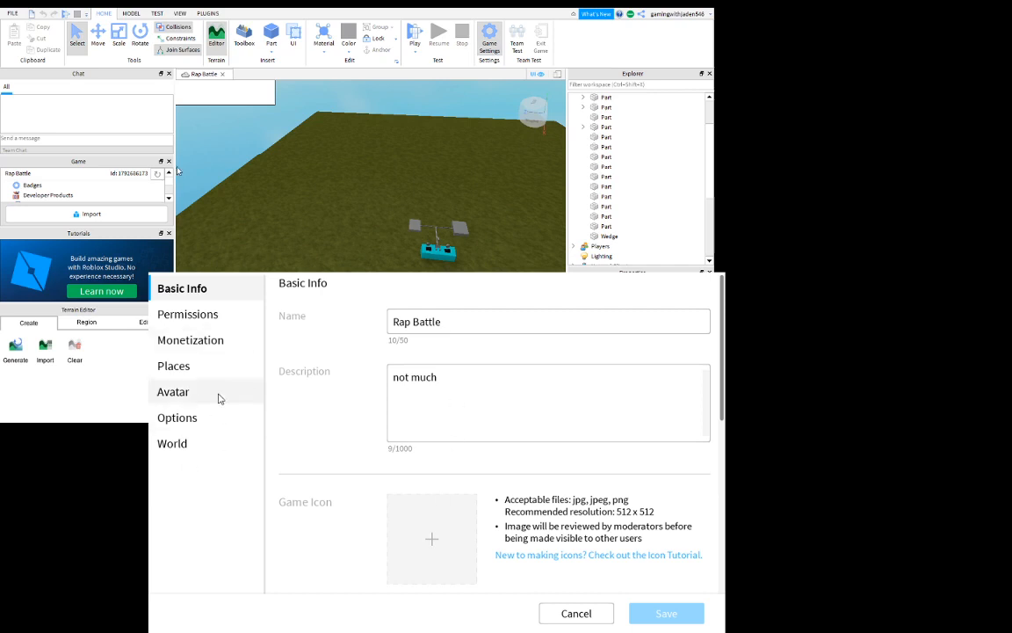
{"action": "mouse_move", "coordinate": [625, 411]}
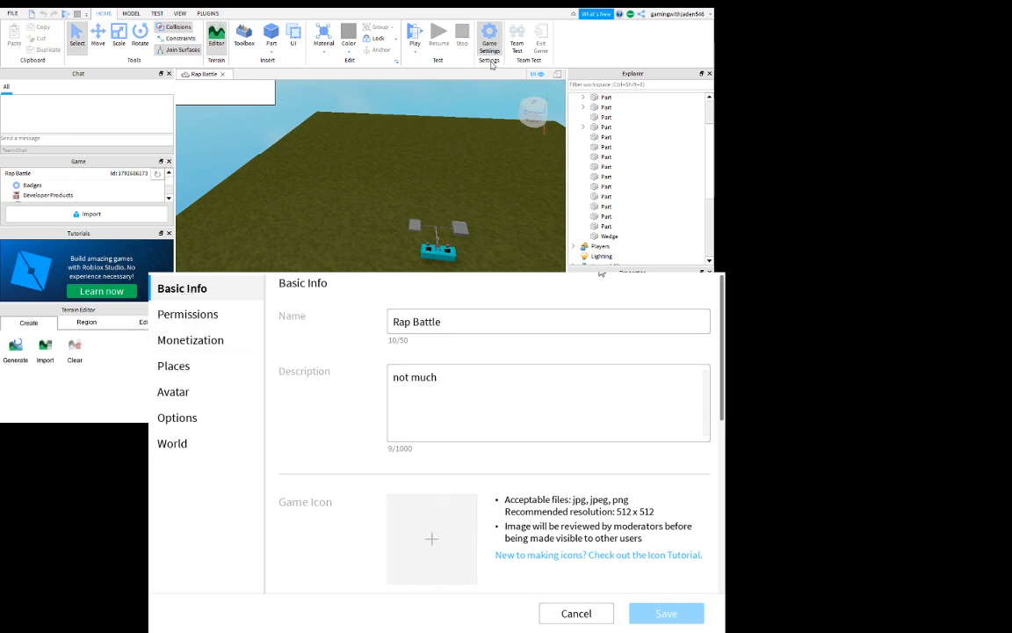
- Scroll through the Basic Info page of the Rap Battle game settings
{"action": "scroll", "scroll_direction": "down", "scroll_amount": 3}
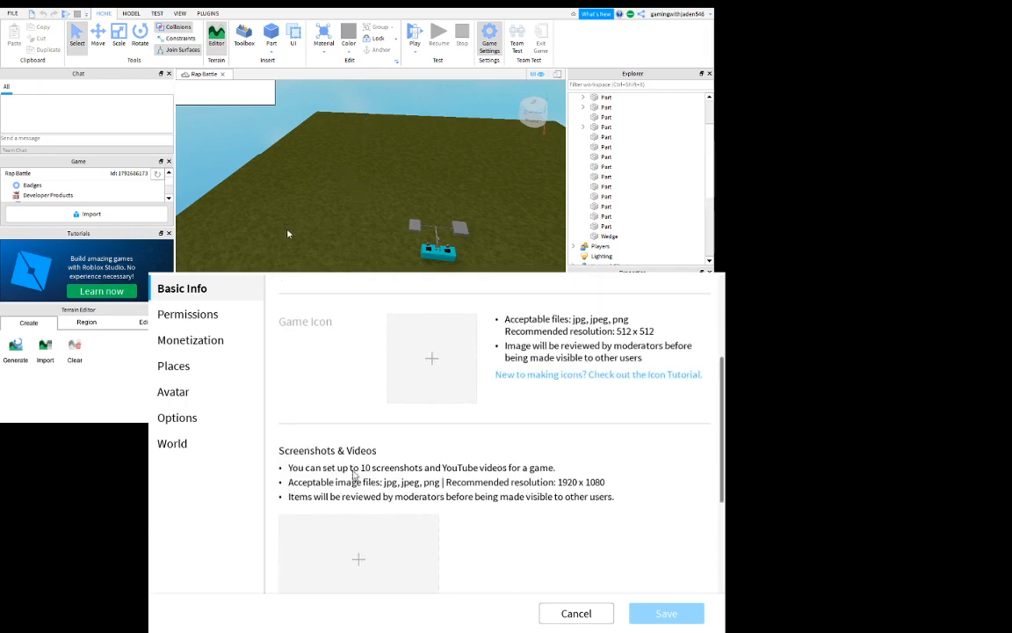
{"action": "scroll", "scroll_direction": "down", "scroll_amount": 3}
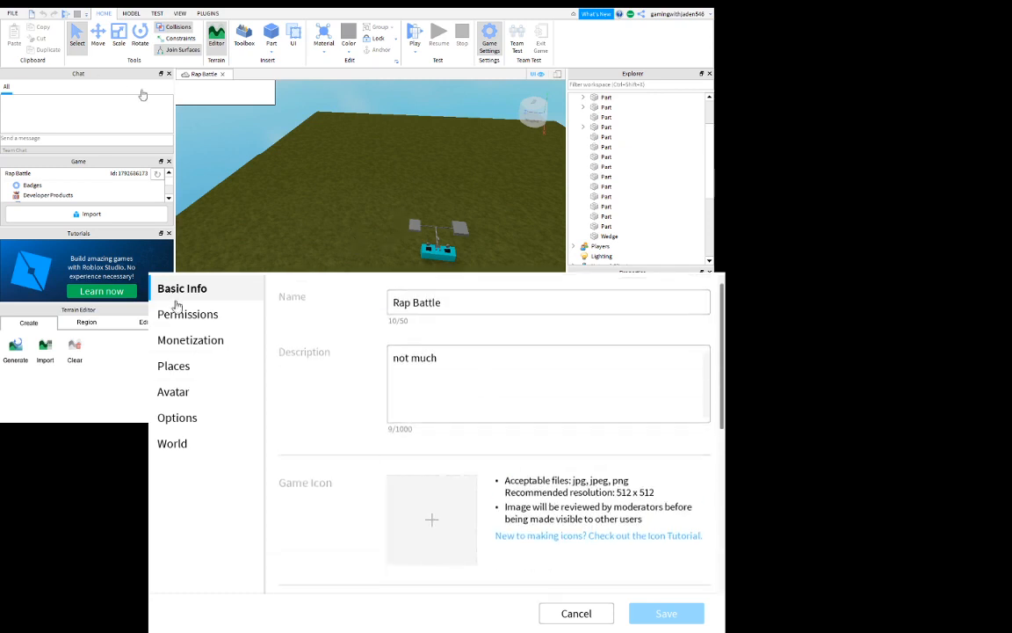
{"action": "left_click", "coordinate": [188, 312]}
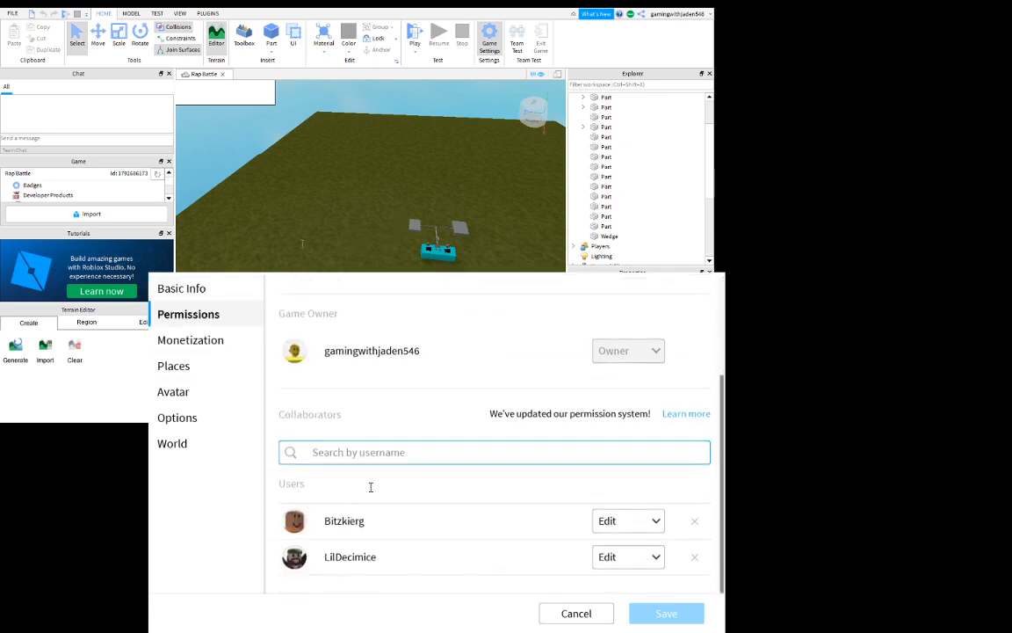
{"action": "left_click", "coordinate": [694, 555]}
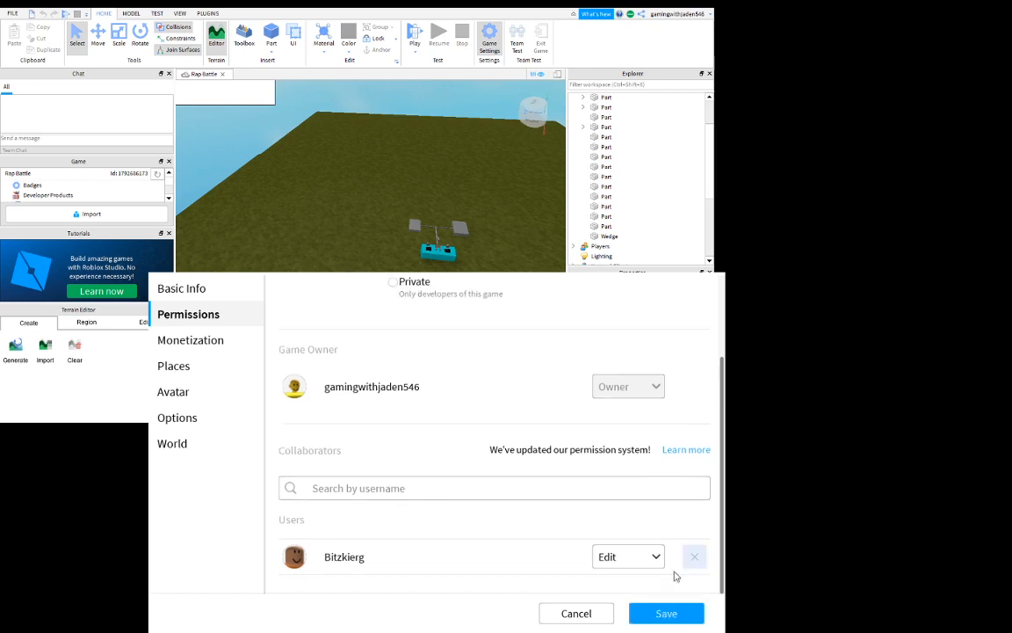
{"action": "left_click", "coordinate": [494, 489]}
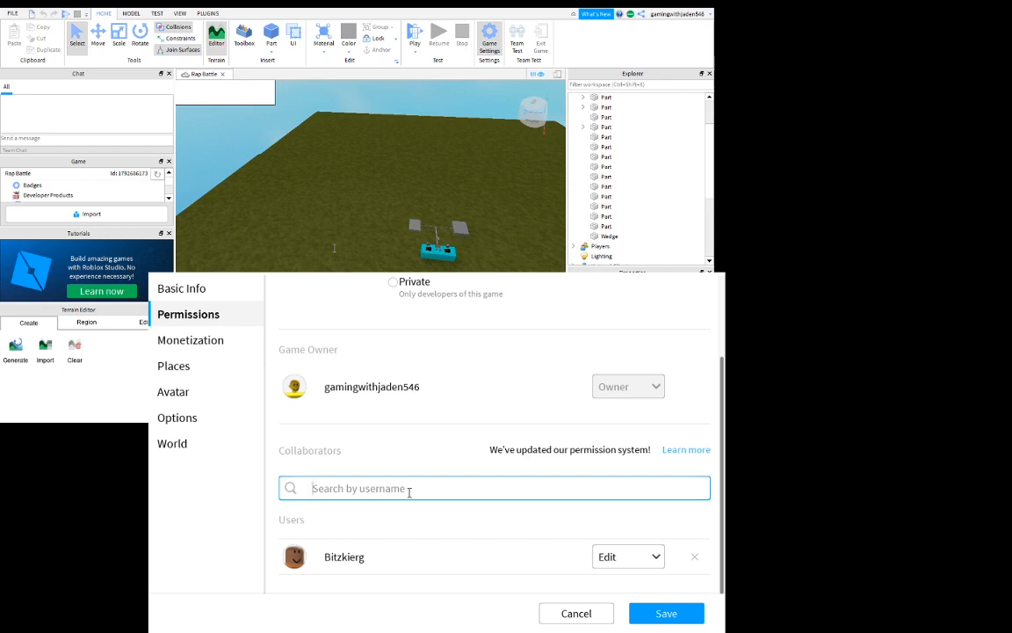
{"action": "type", "text": "kah"}
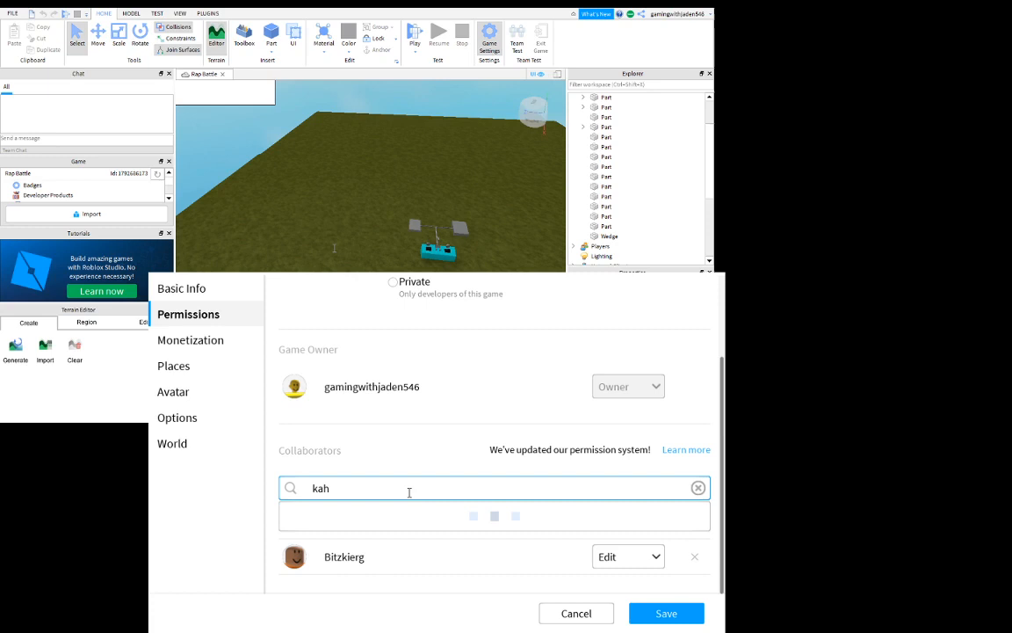
{"action": "type", "text": "hadp"}
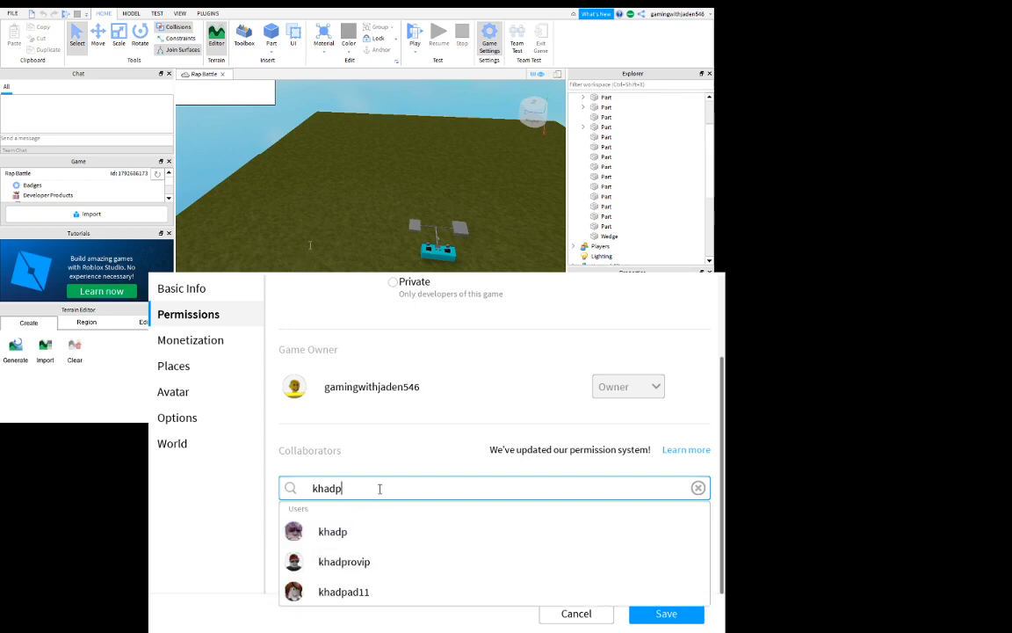
{"action": "key", "text": "Backspace"}
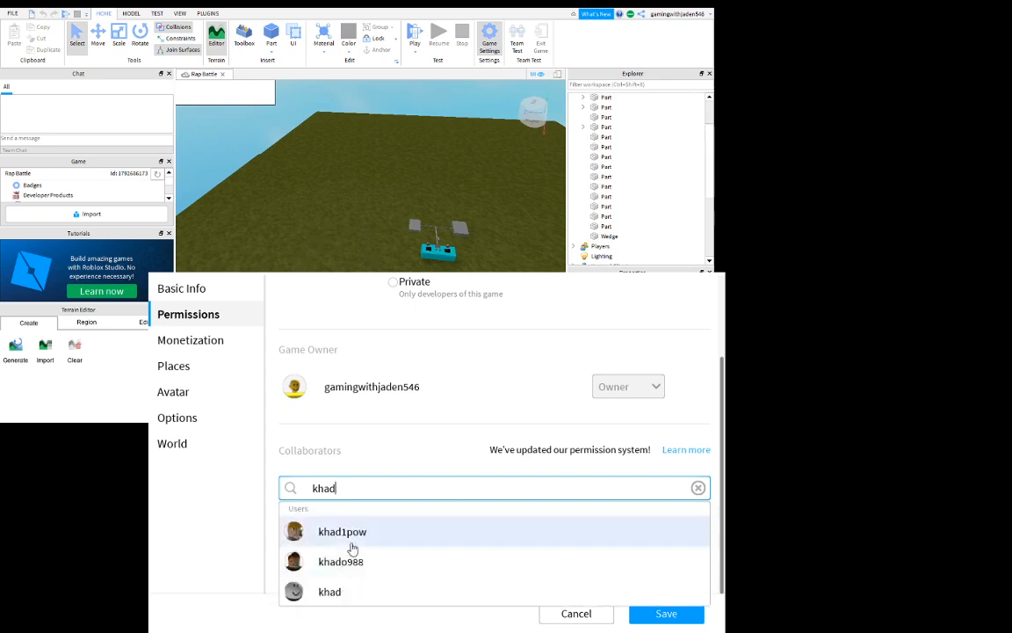
{"action": "left_click", "coordinate": [341, 531]}
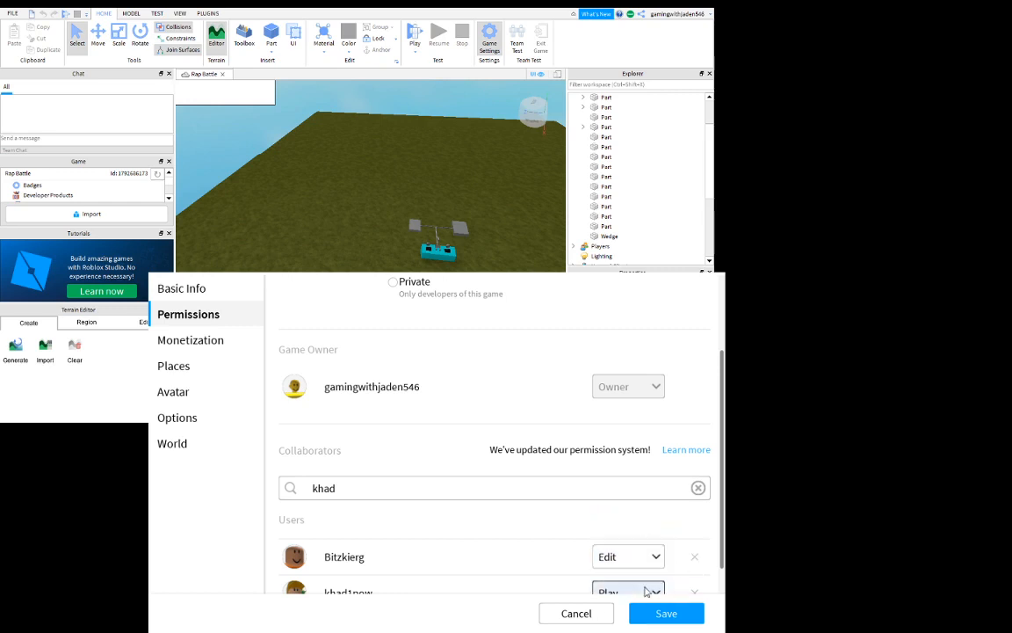
{"action": "left_click", "coordinate": [630, 591]}
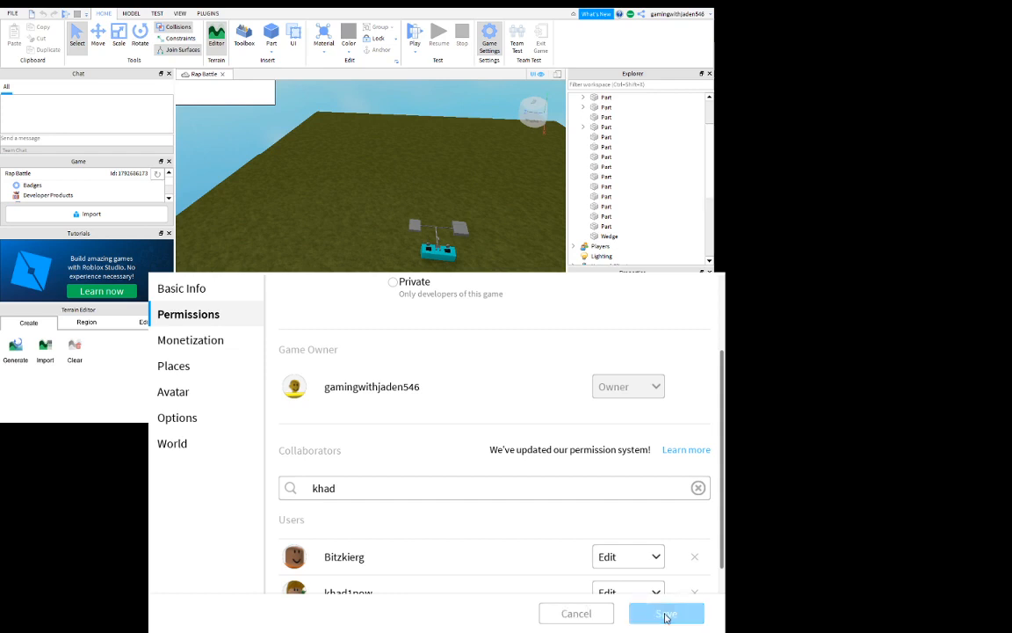
{"action": "mouse_move", "coordinate": [654, 616]}
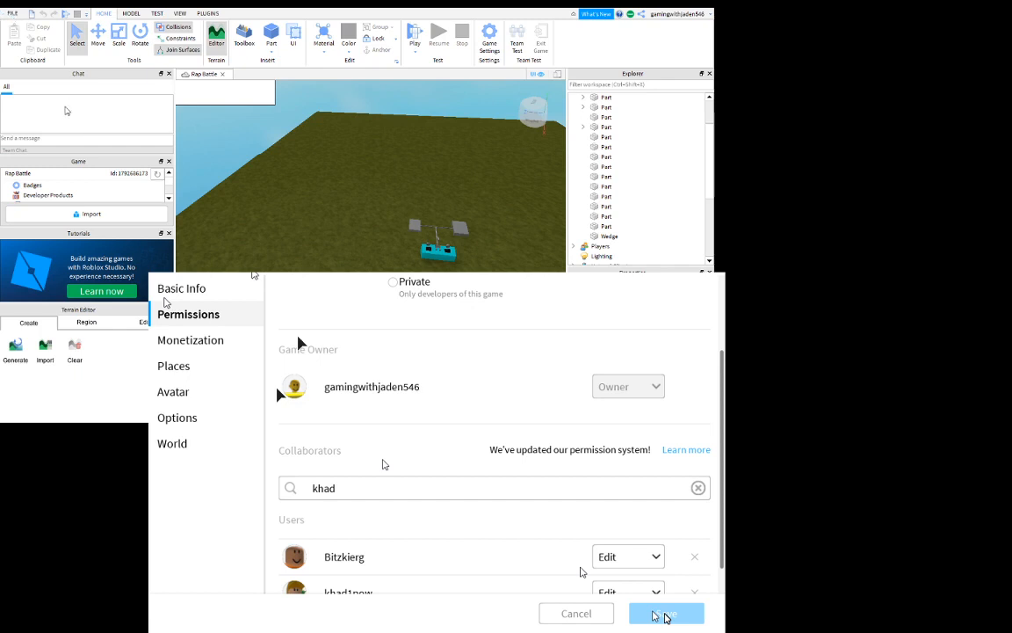
{"action": "mouse_move", "coordinate": [94, 120]}
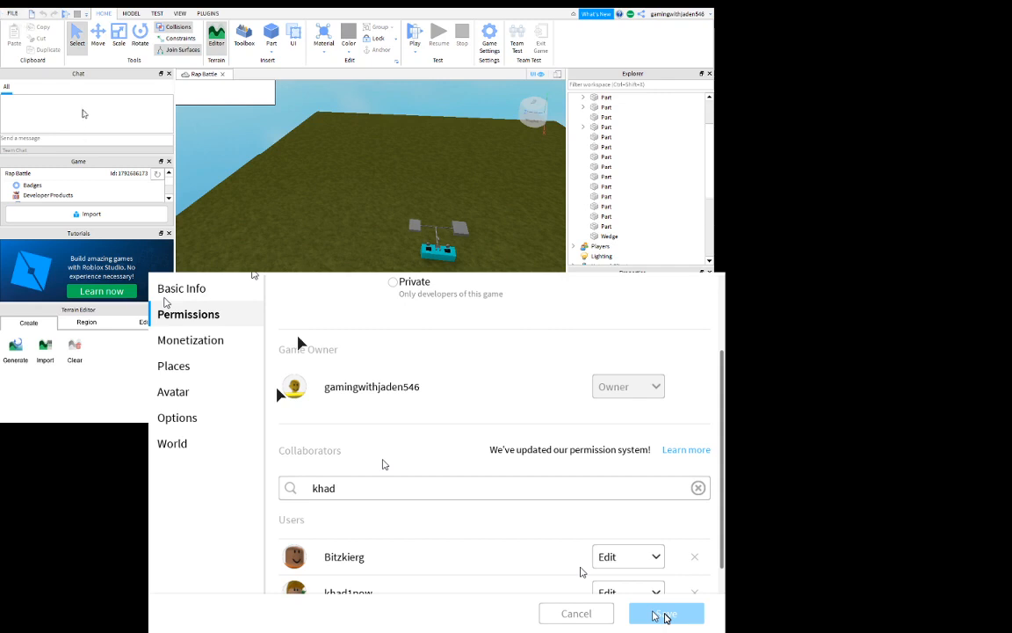
{"action": "mouse_move", "coordinate": [71, 116]}
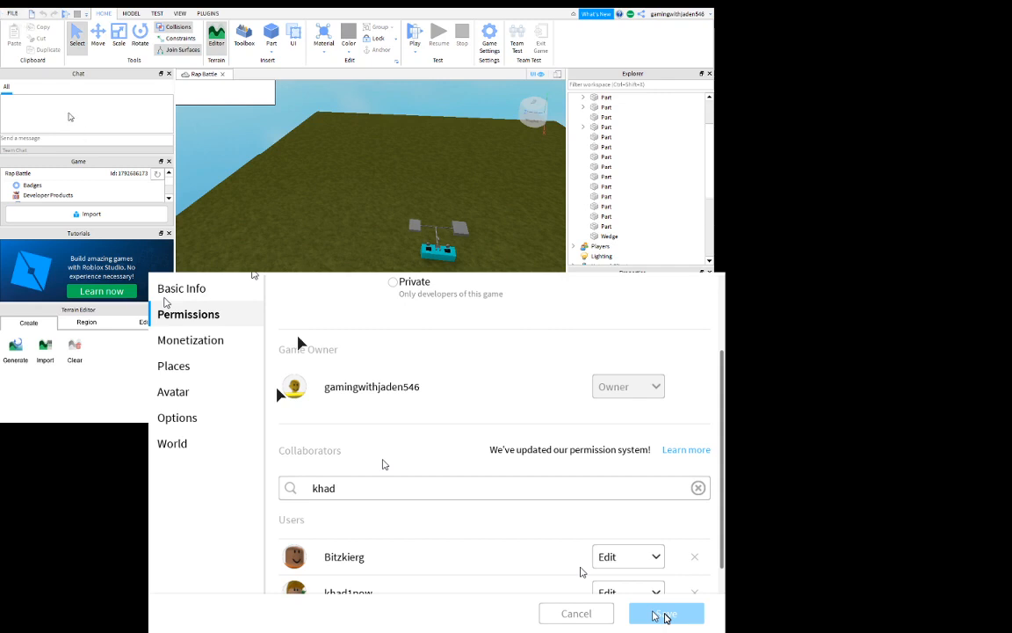